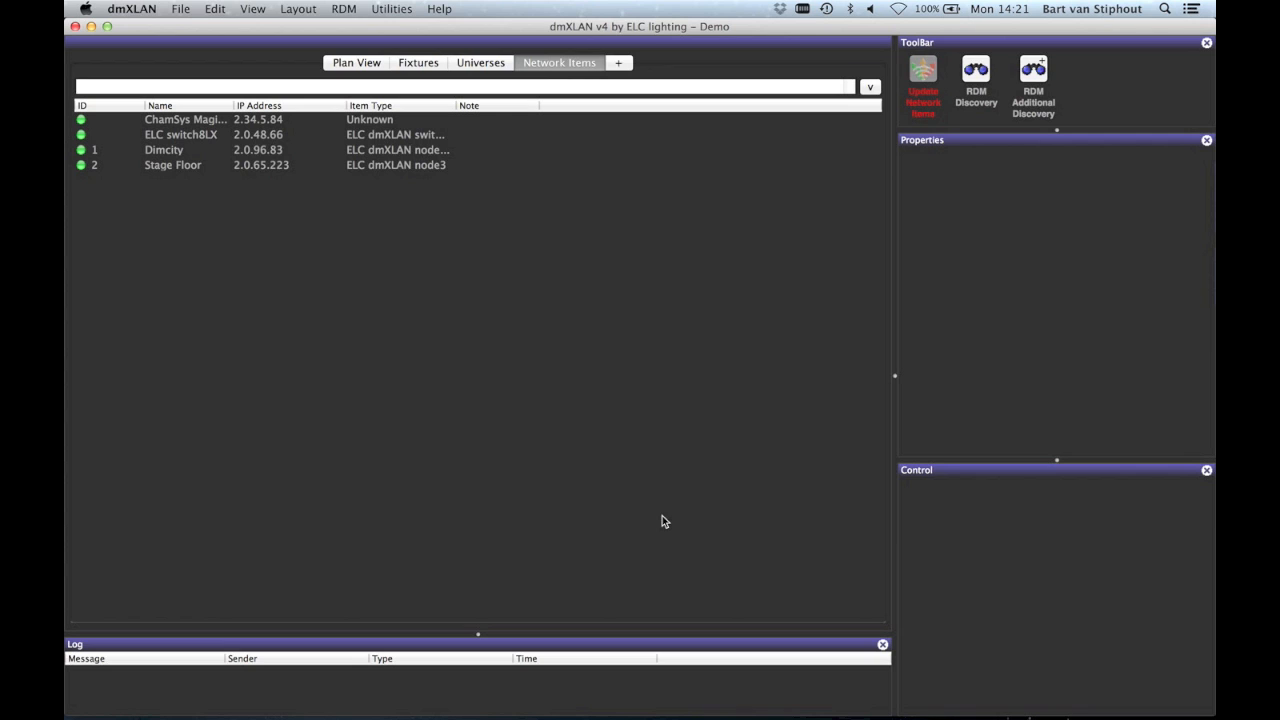
pyautogui.moveTo(272, 120)
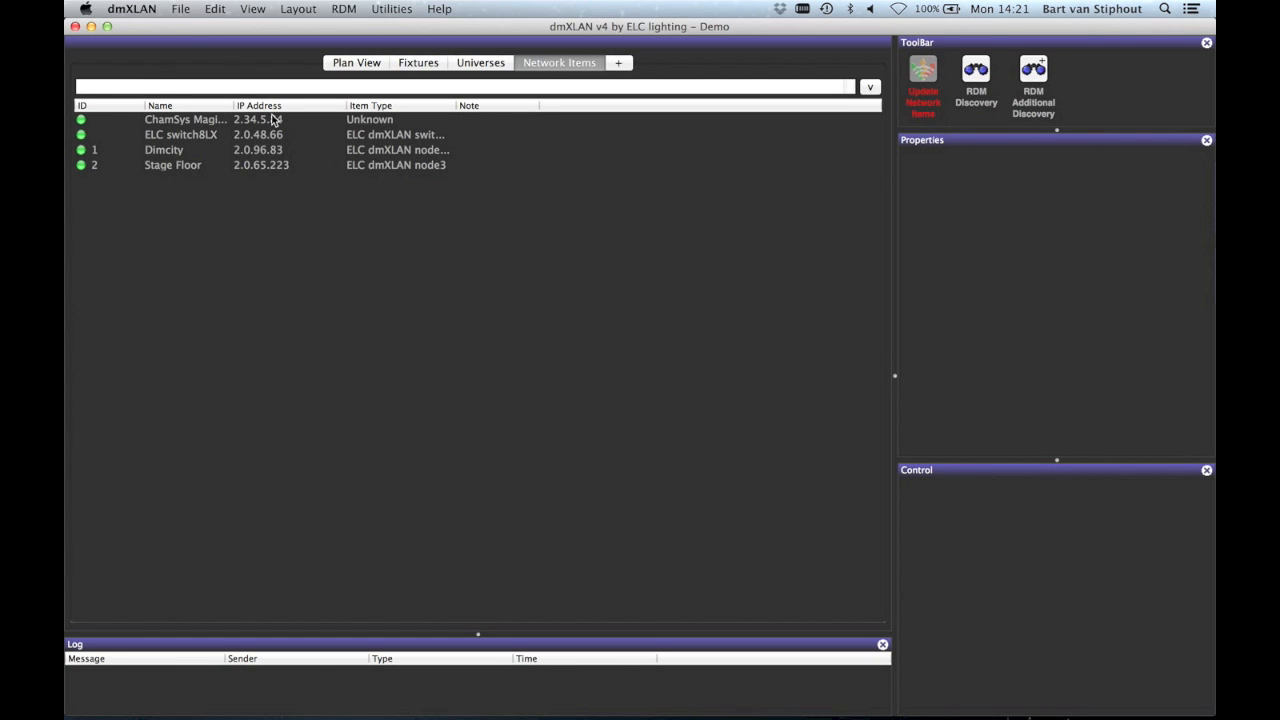
# Bring up the Preferences window from the application menu and close it unchanged.
pyautogui.click(132, 8)
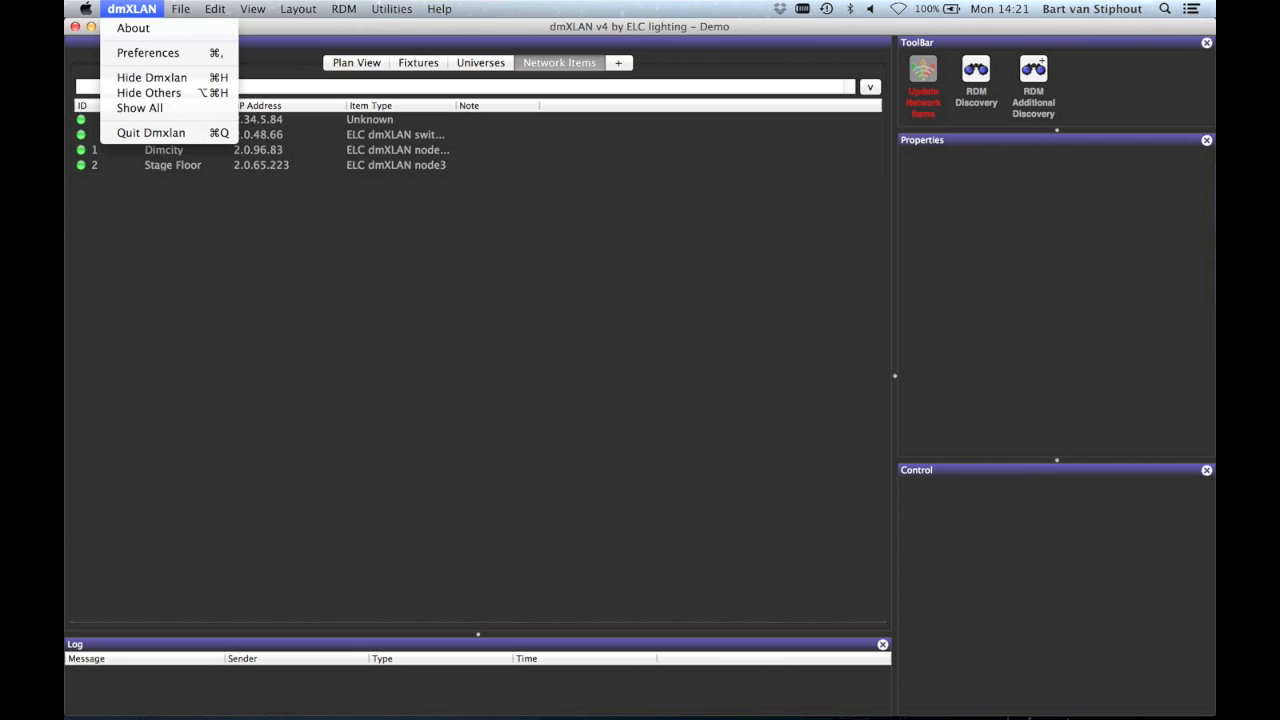
pyautogui.moveTo(132, 28)
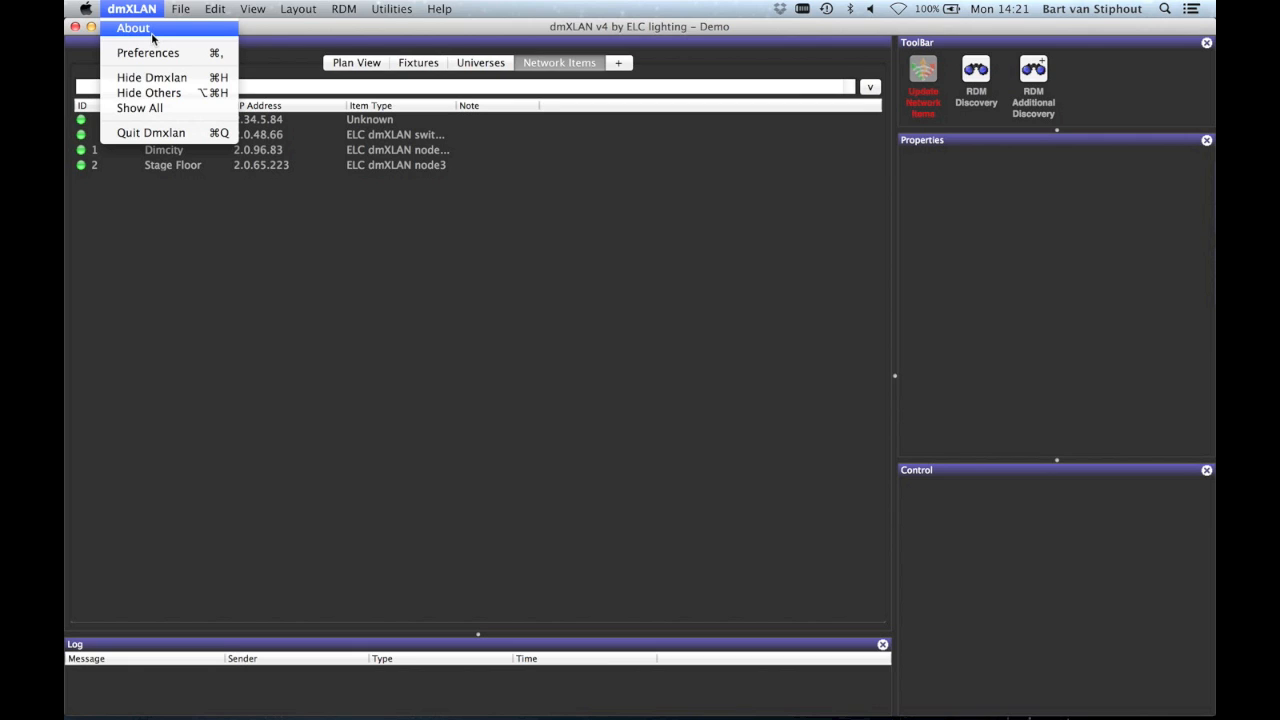
pyautogui.moveTo(148, 52)
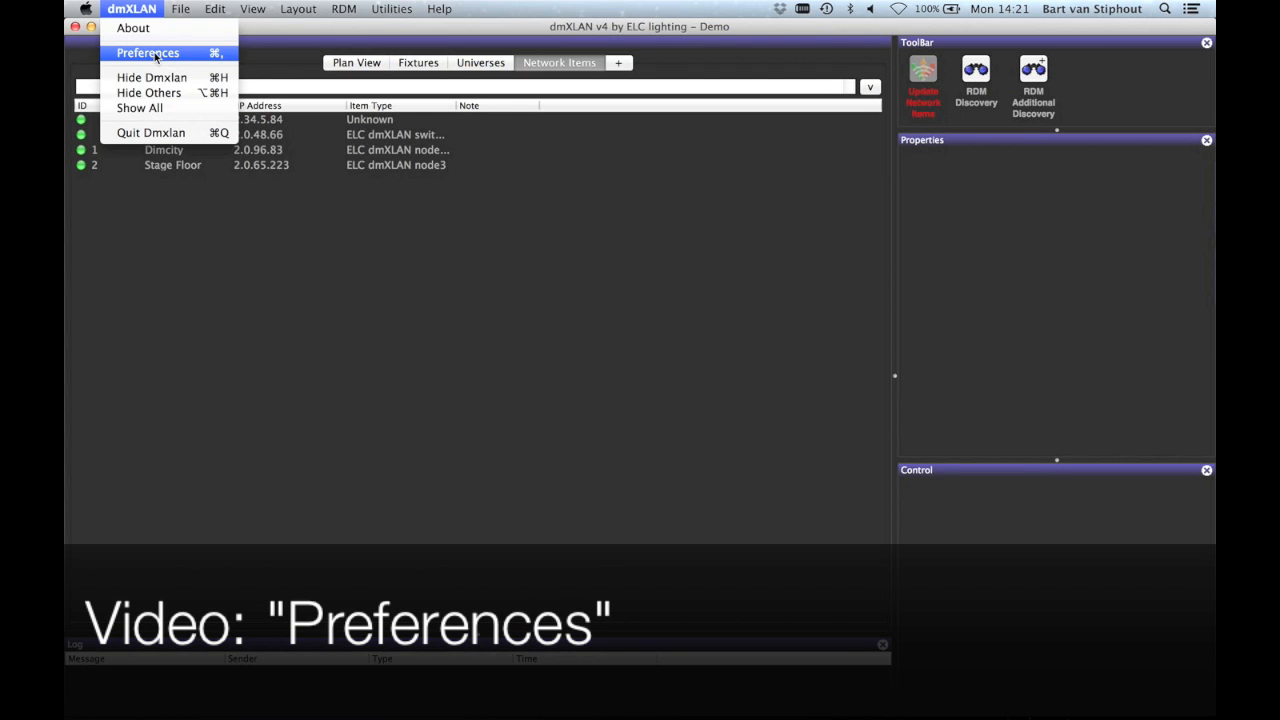
pyautogui.click(148, 52)
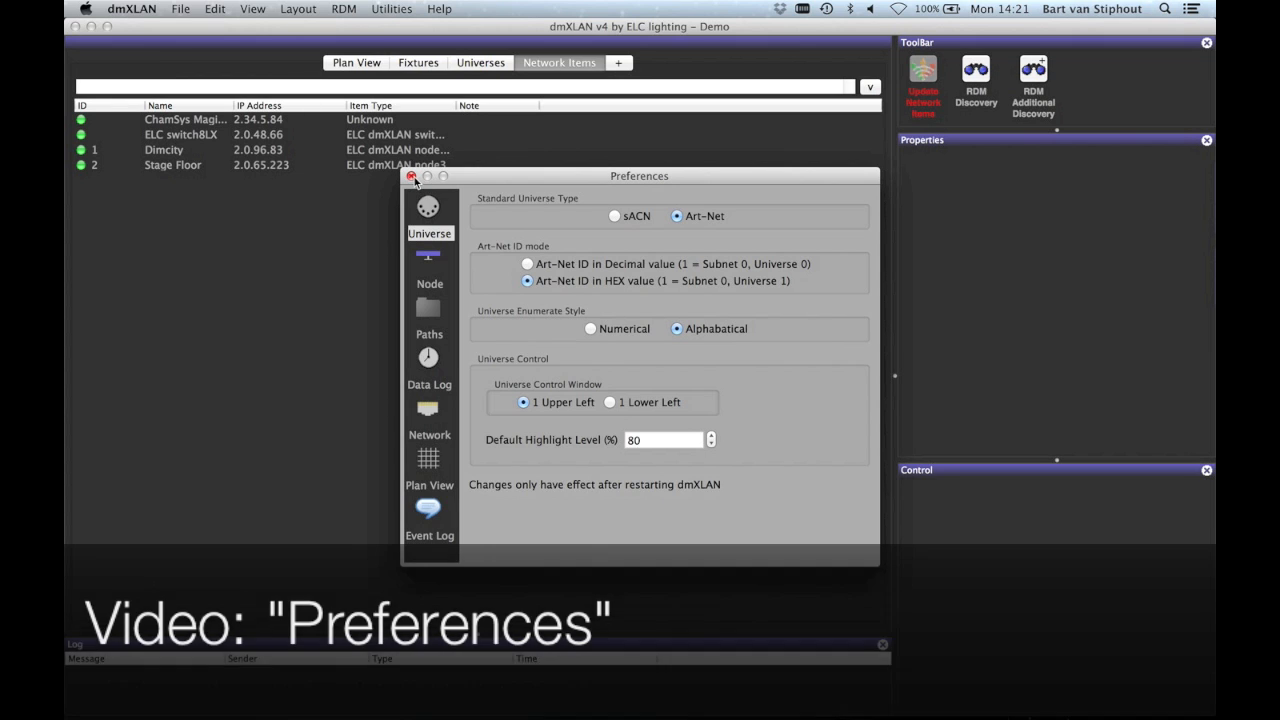
pyautogui.click(412, 176)
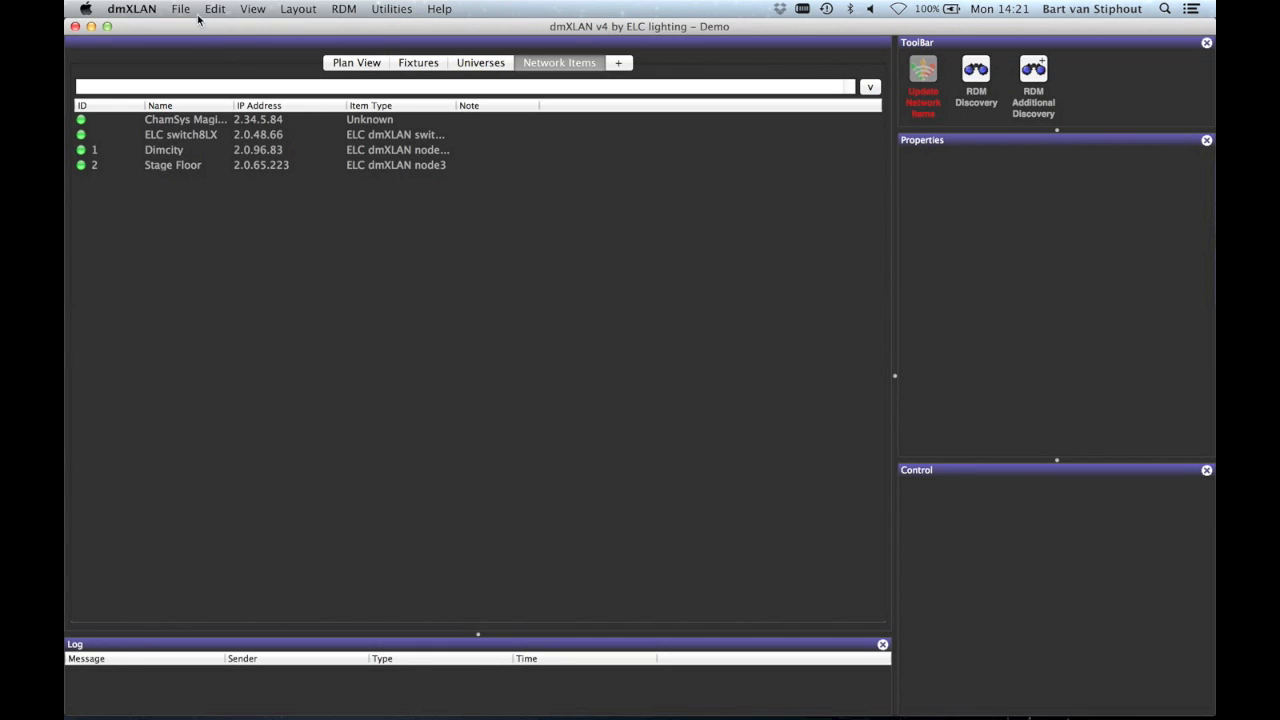
# Preview the document as it would print, scroll through it, and close the preview.
pyautogui.click(180, 8)
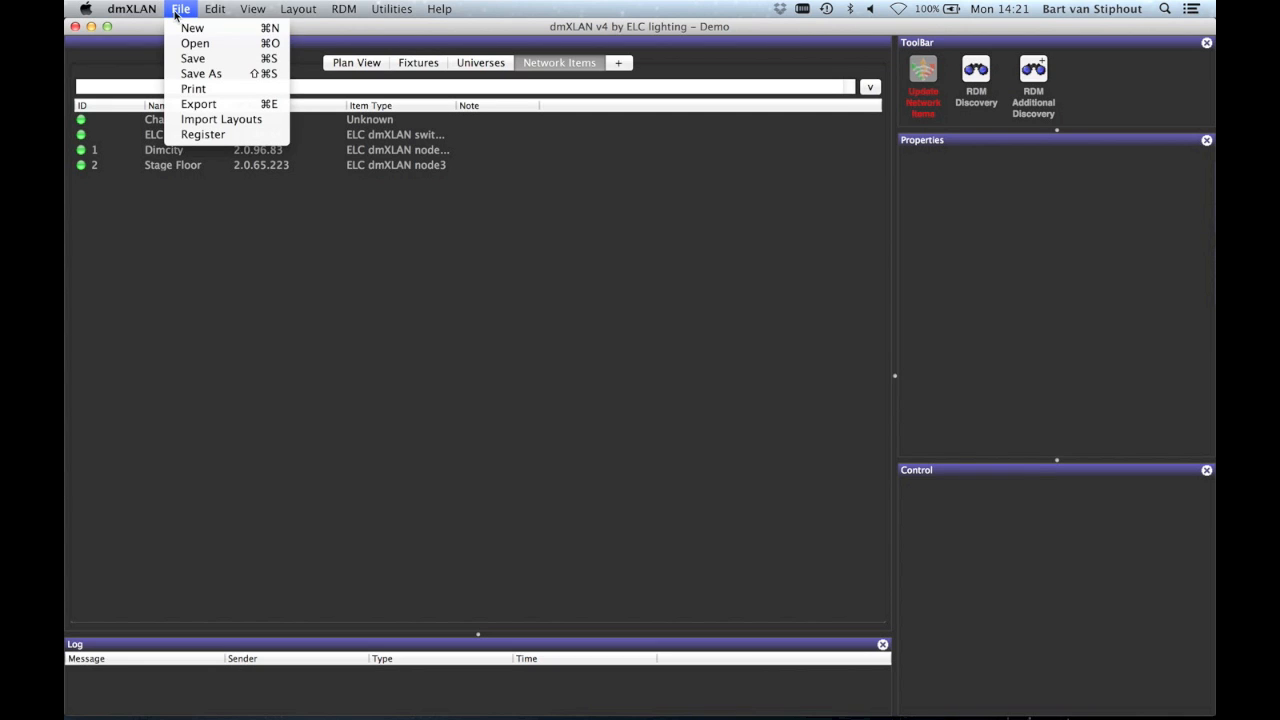
pyautogui.moveTo(200, 72)
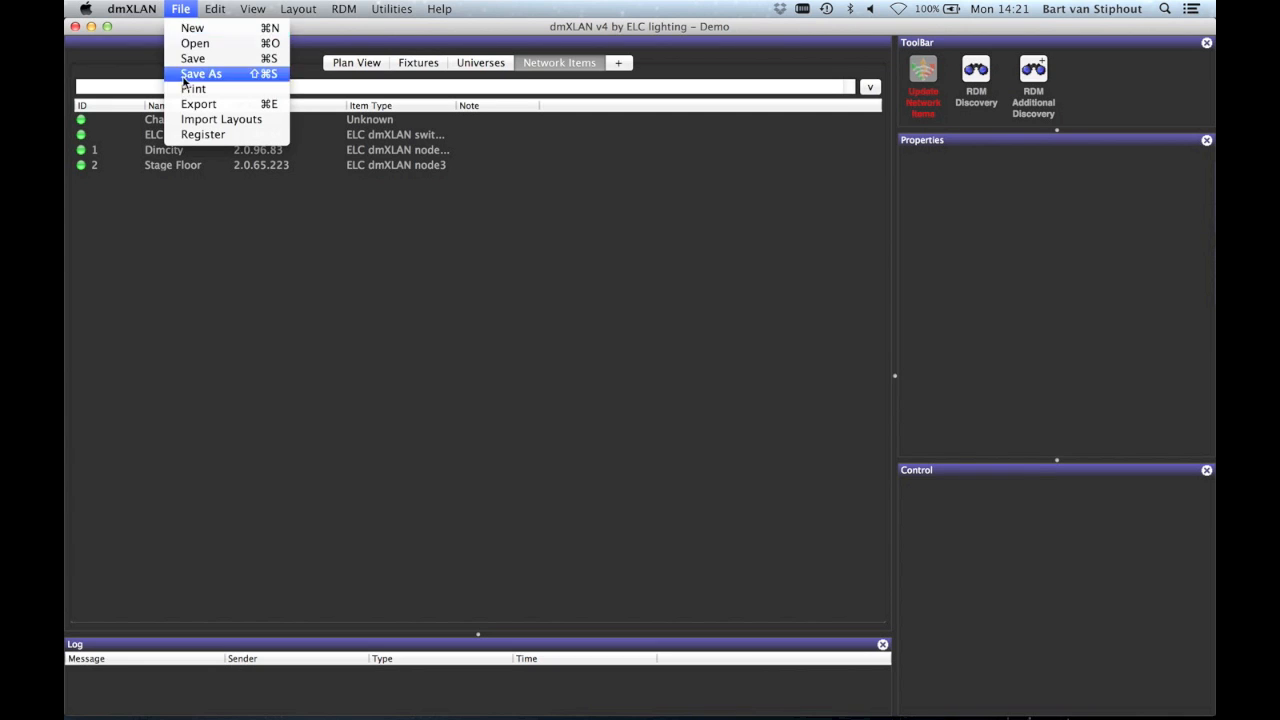
pyautogui.moveTo(192, 88)
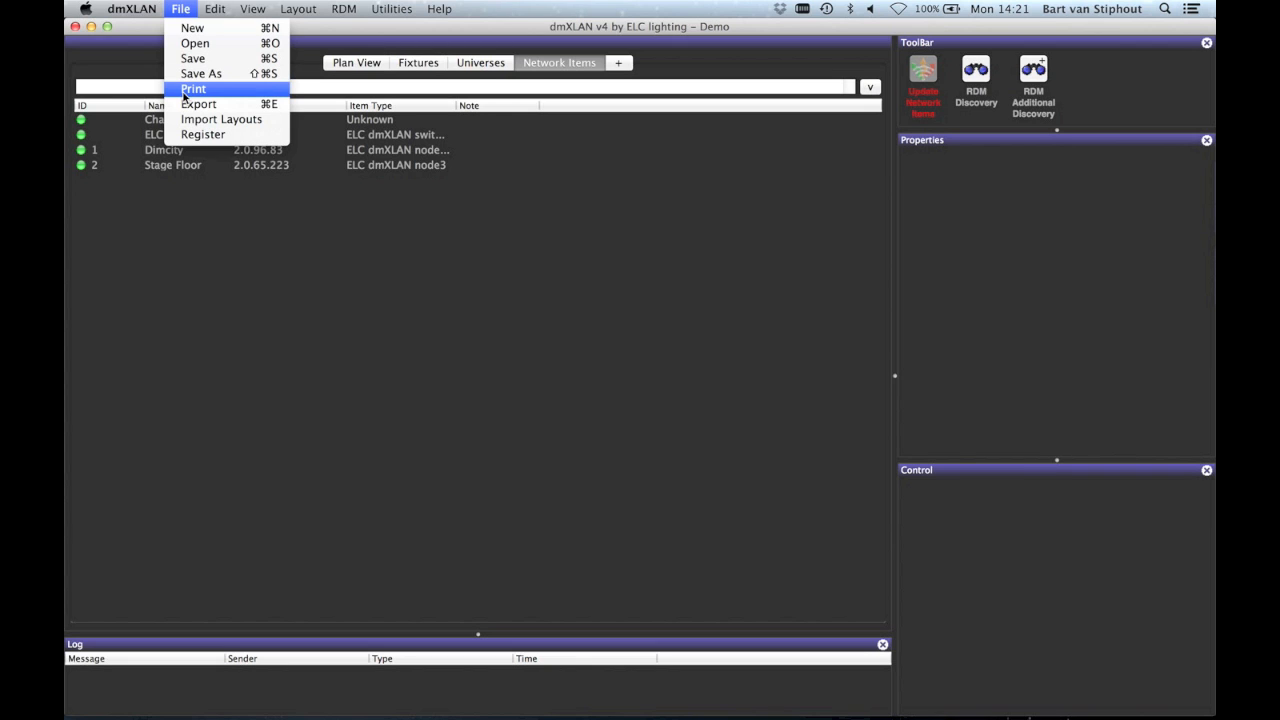
pyautogui.click(192, 88)
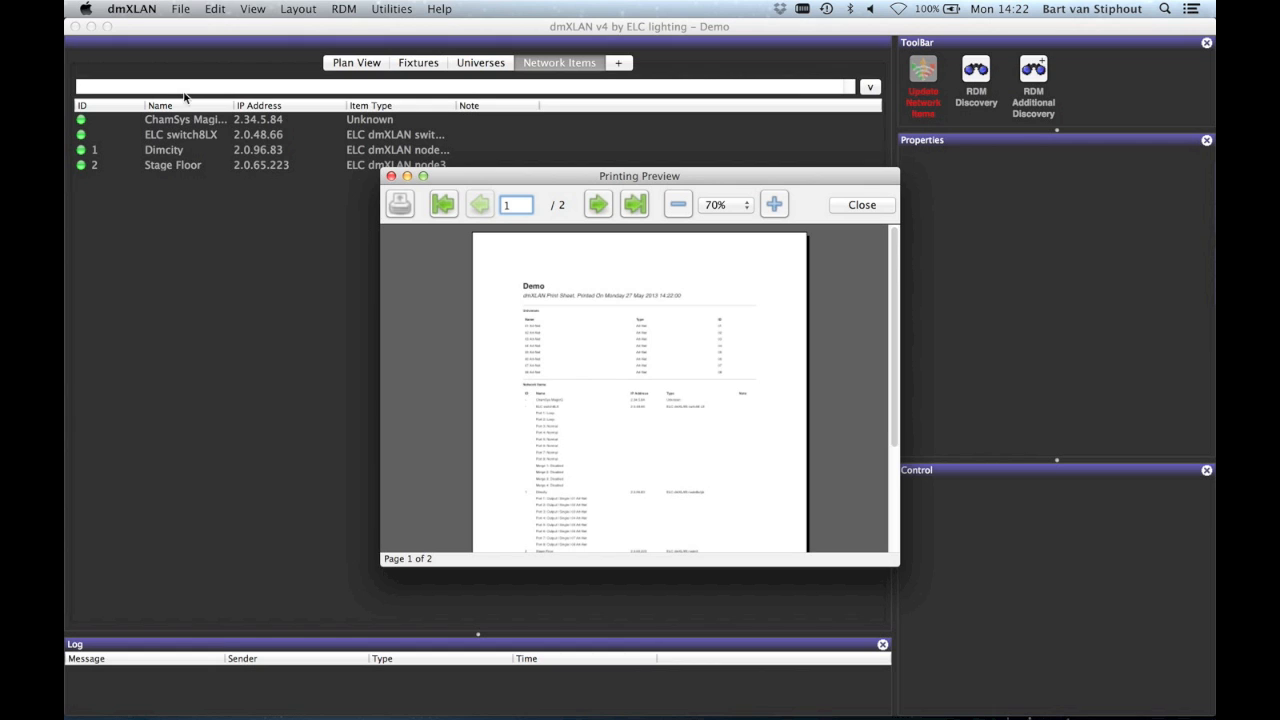
pyautogui.scroll(-3)
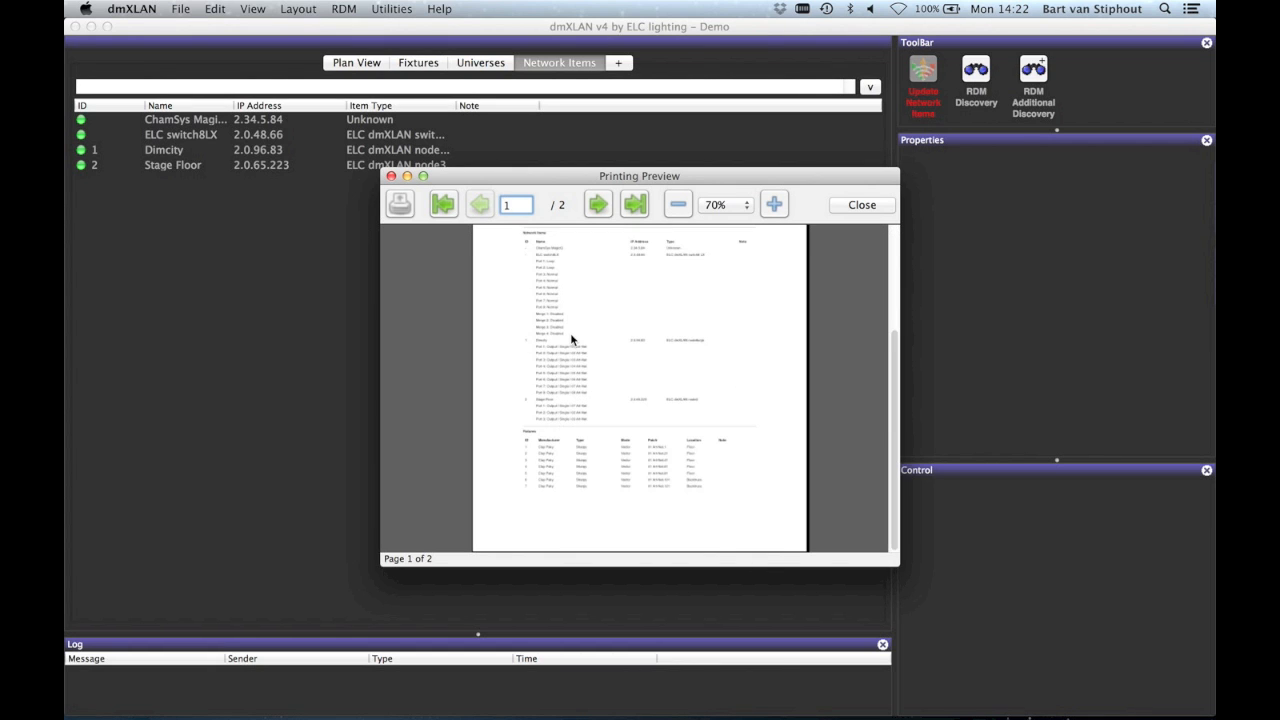
pyautogui.scroll(3)
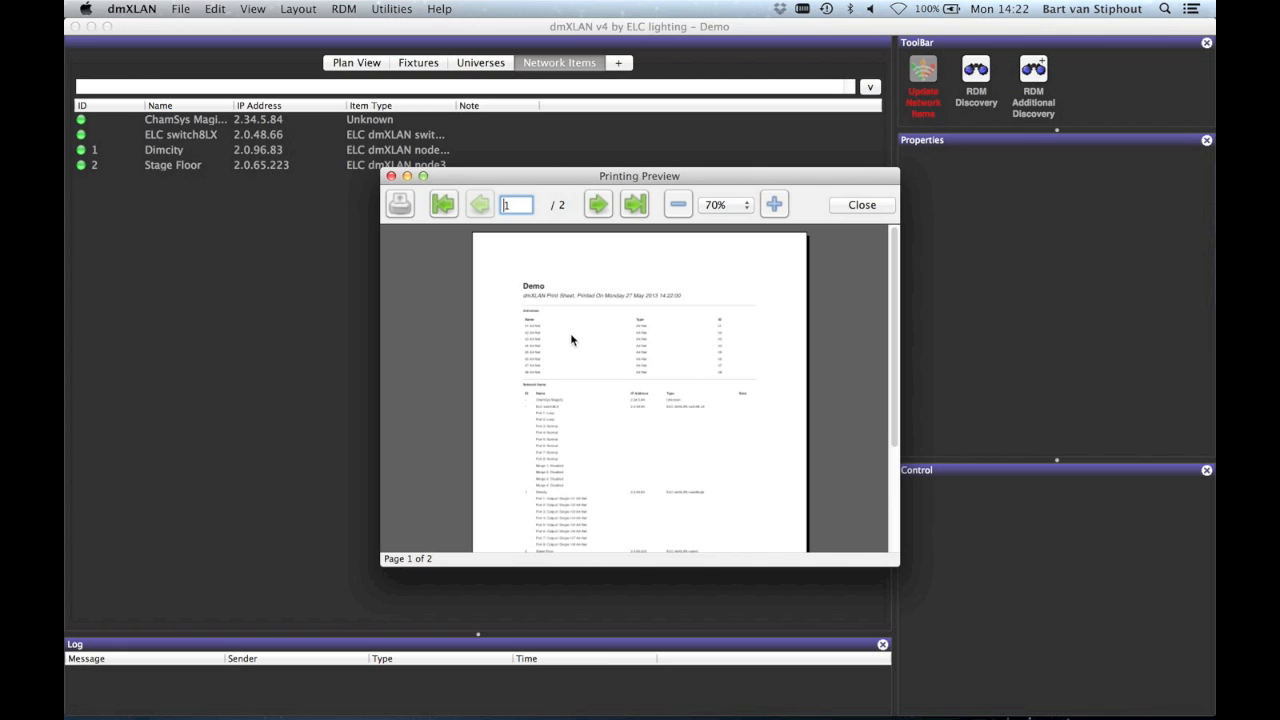
pyautogui.moveTo(450, 238)
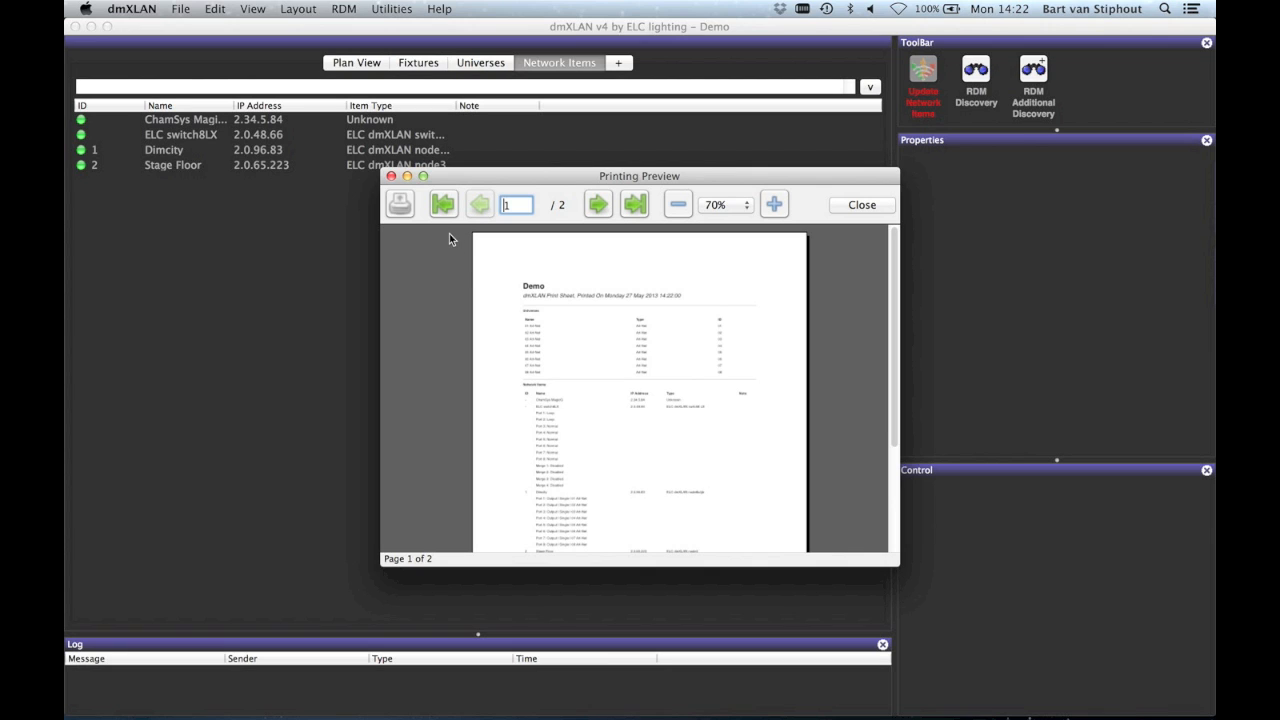
pyautogui.click(860, 204)
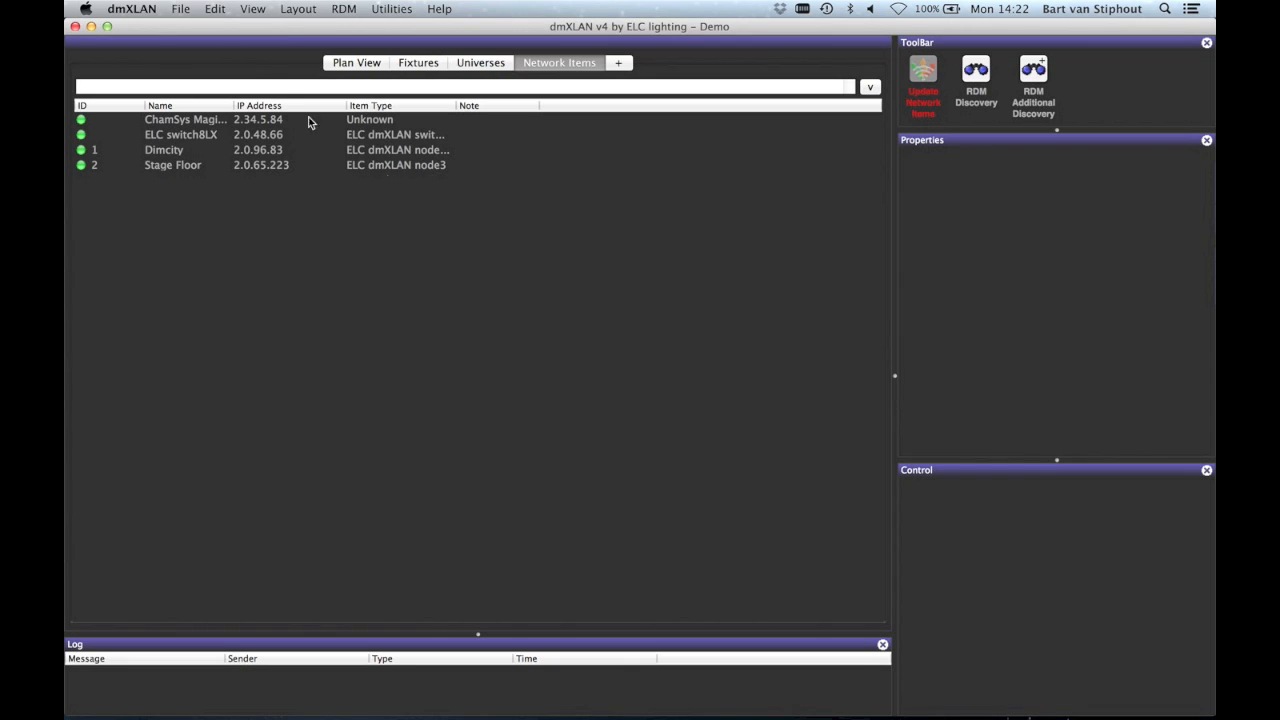
# Start exporting the show data and cancel the export item selection.
pyautogui.click(180, 8)
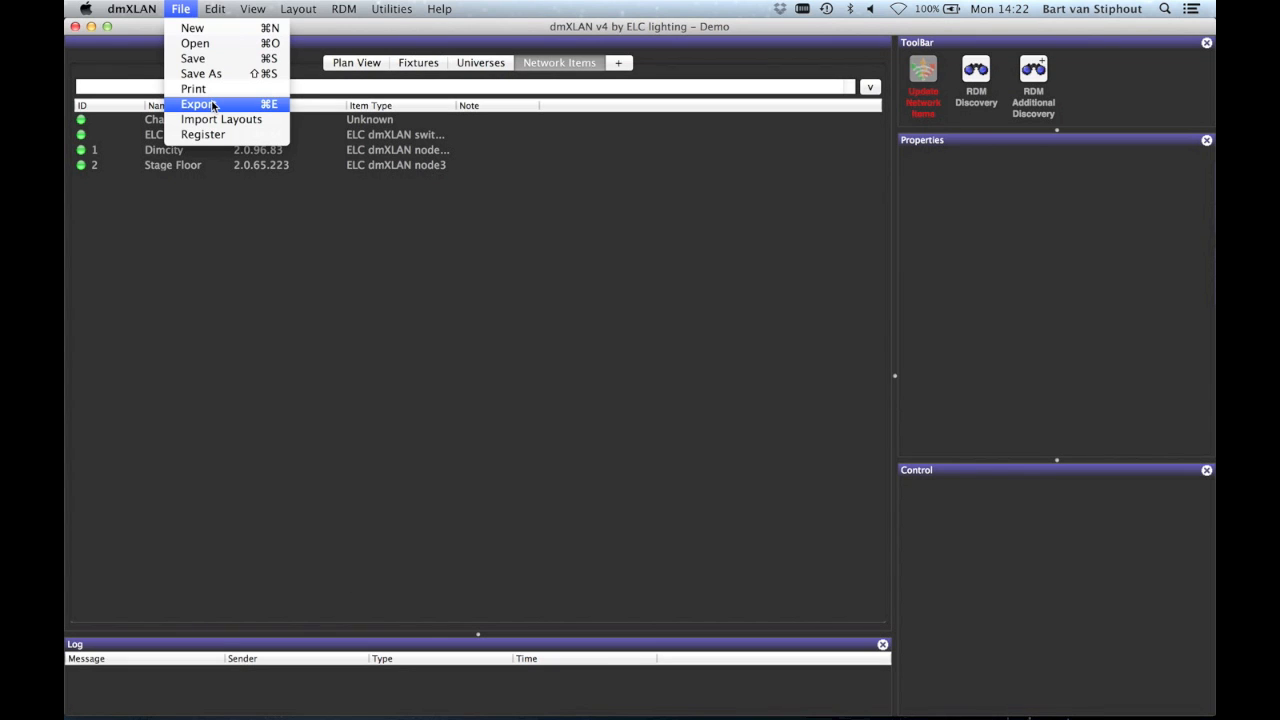
pyautogui.click(200, 104)
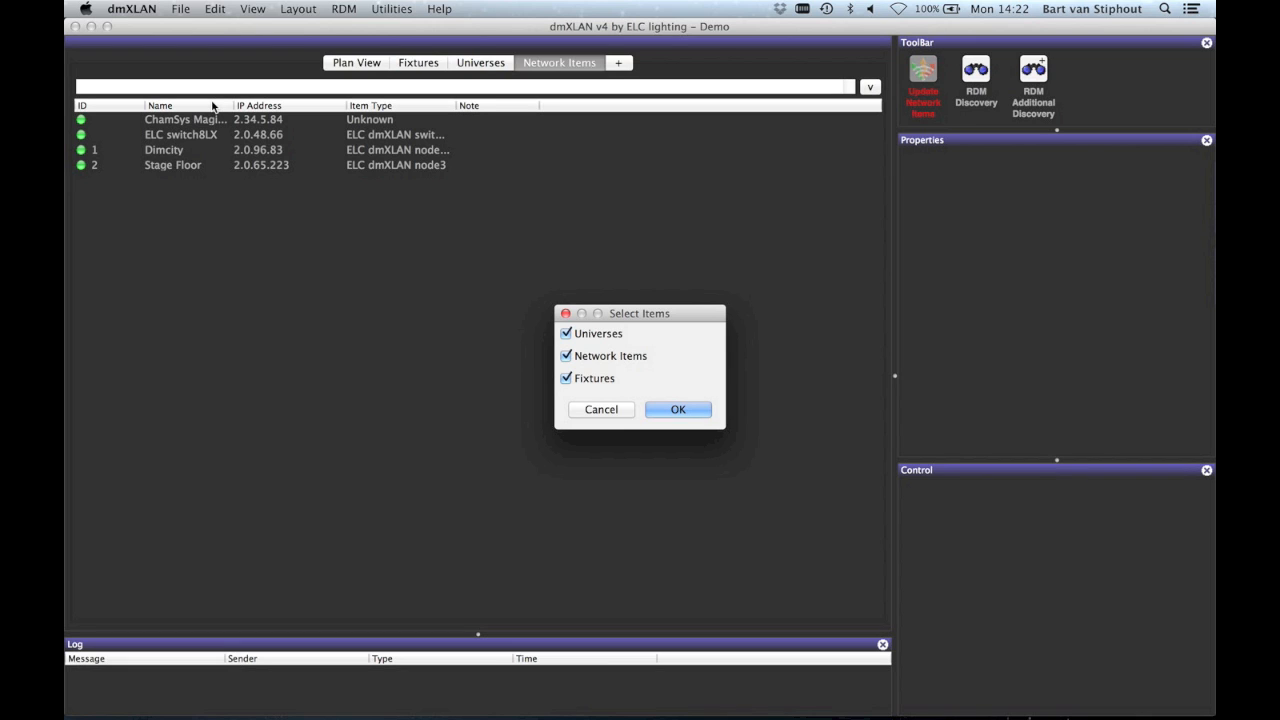
pyautogui.click(678, 408)
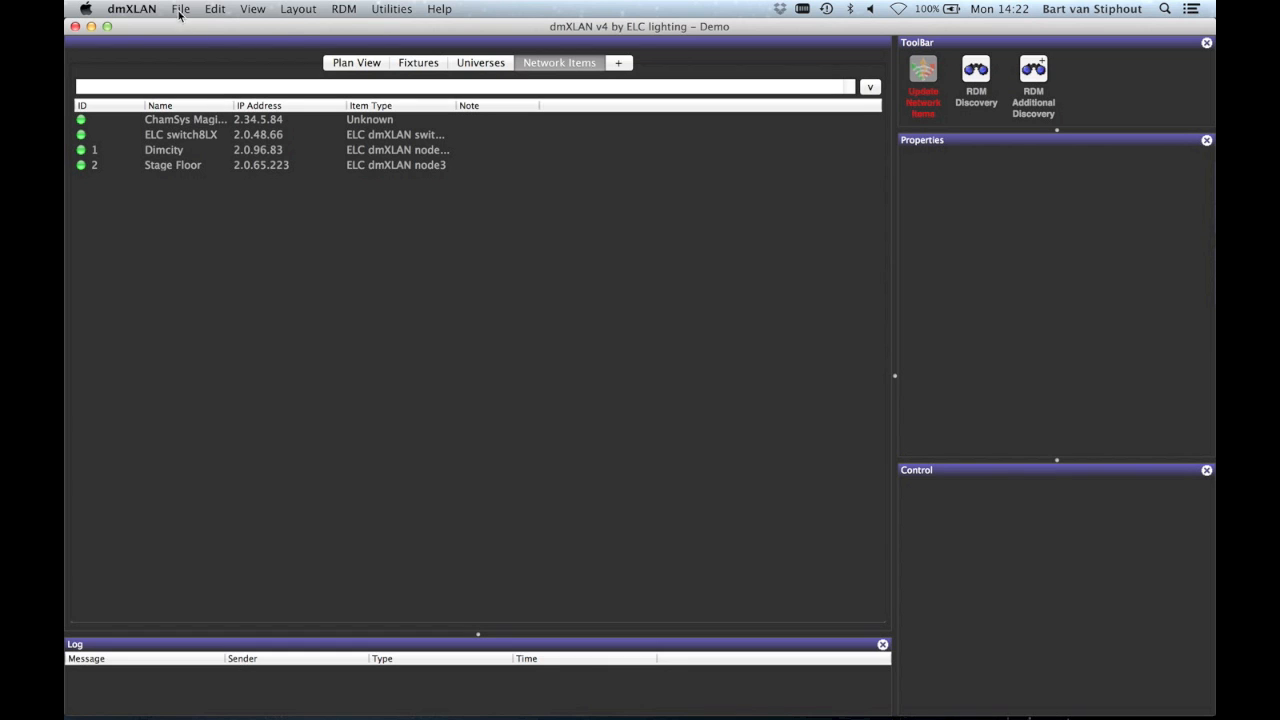
# Browse for a layout file to open, then cancel without opening anything.
pyautogui.click(180, 8)
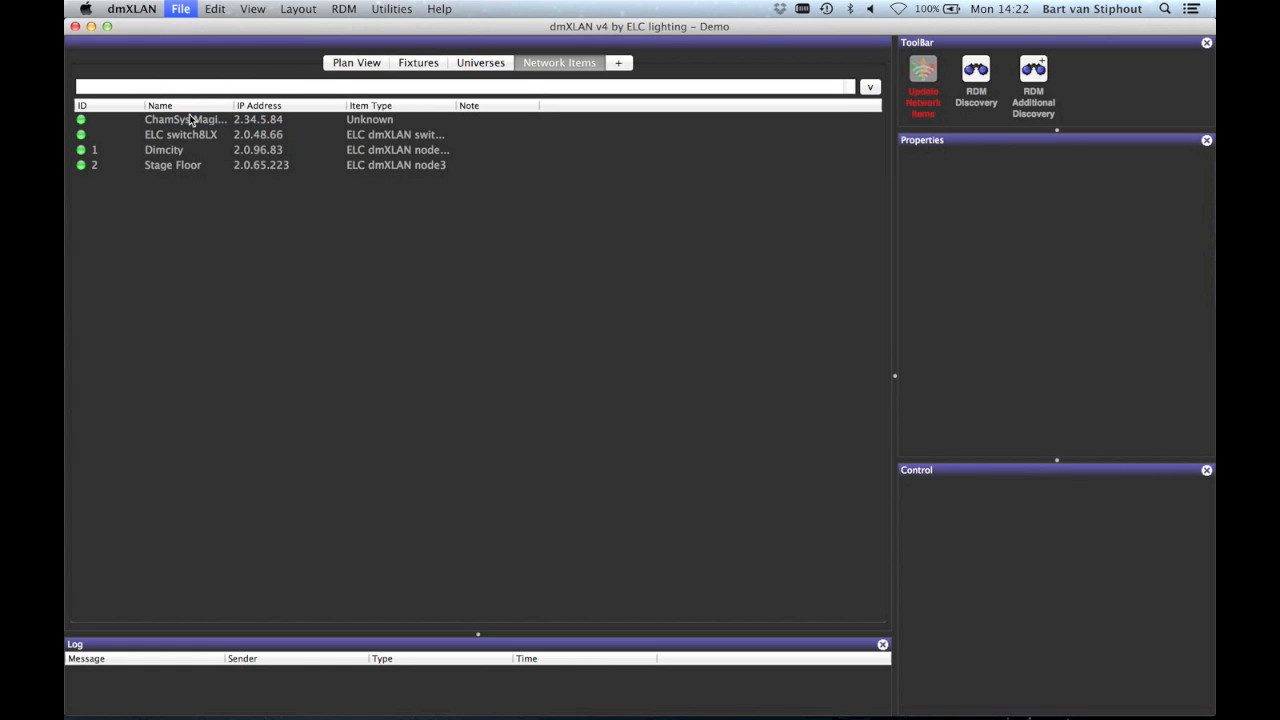
pyautogui.click(180, 8)
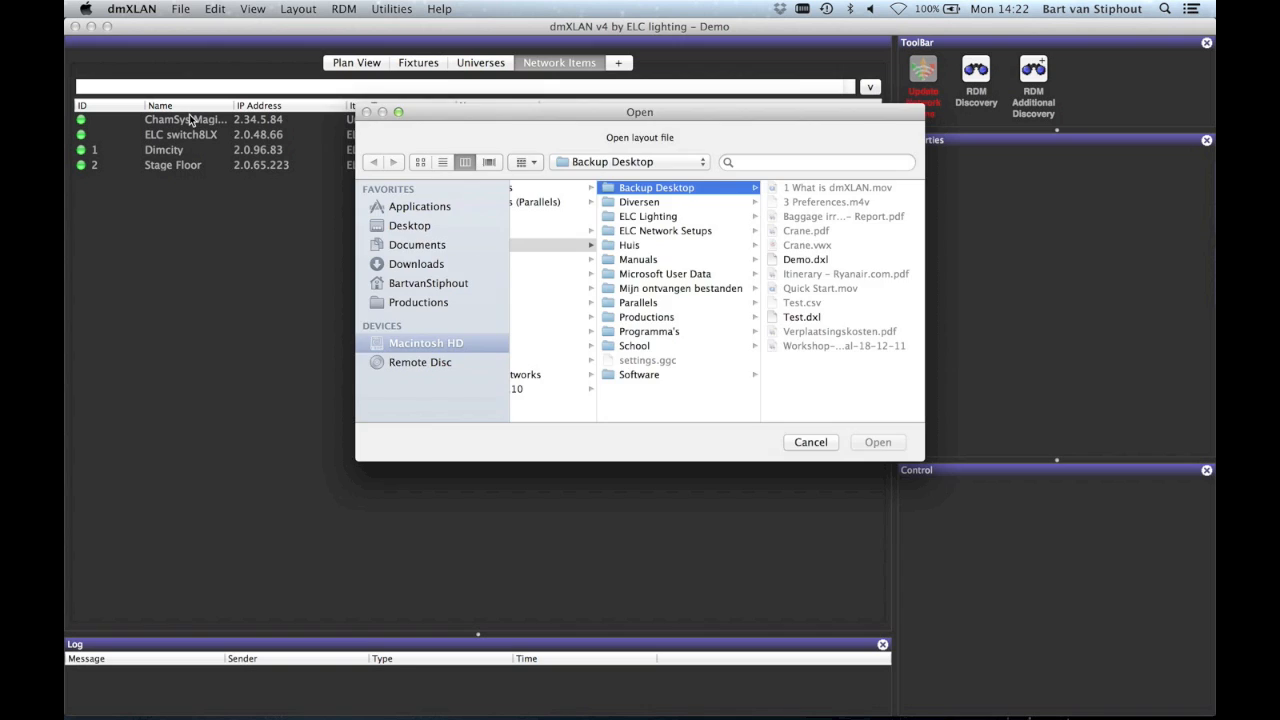
pyautogui.click(810, 442)
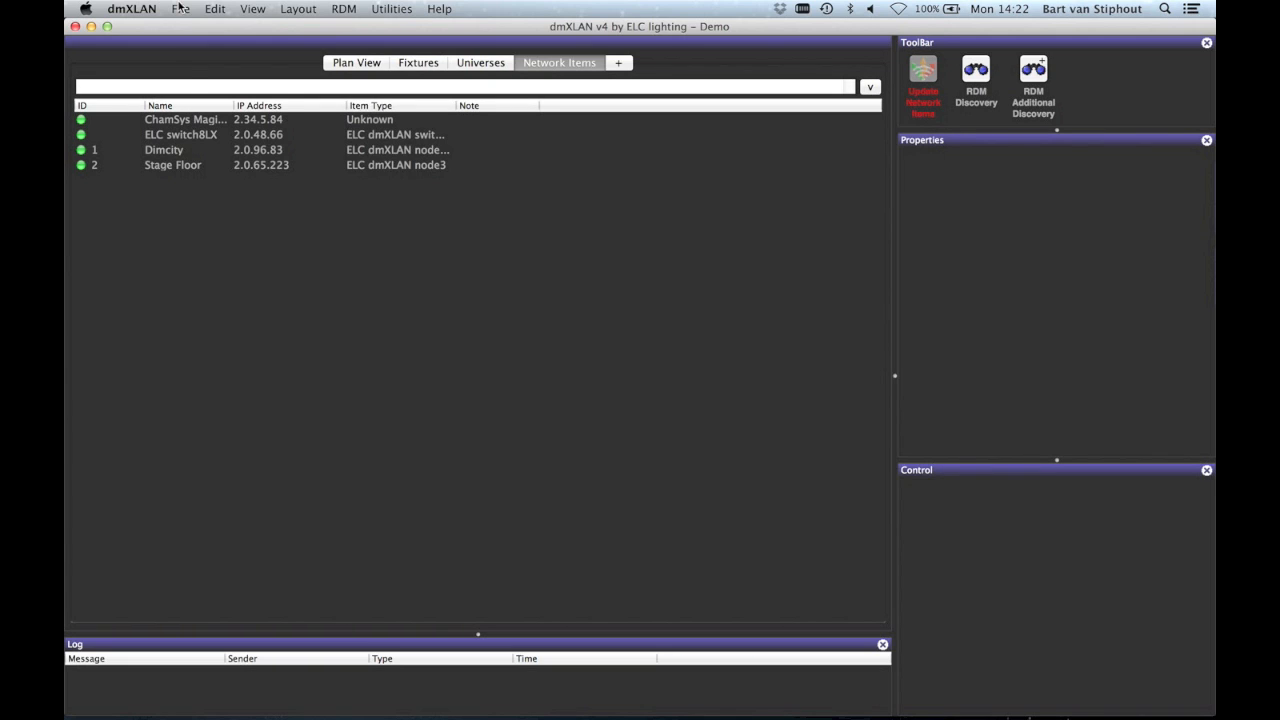
# Bring up the product registration form and close it without registering.
pyautogui.click(180, 8)
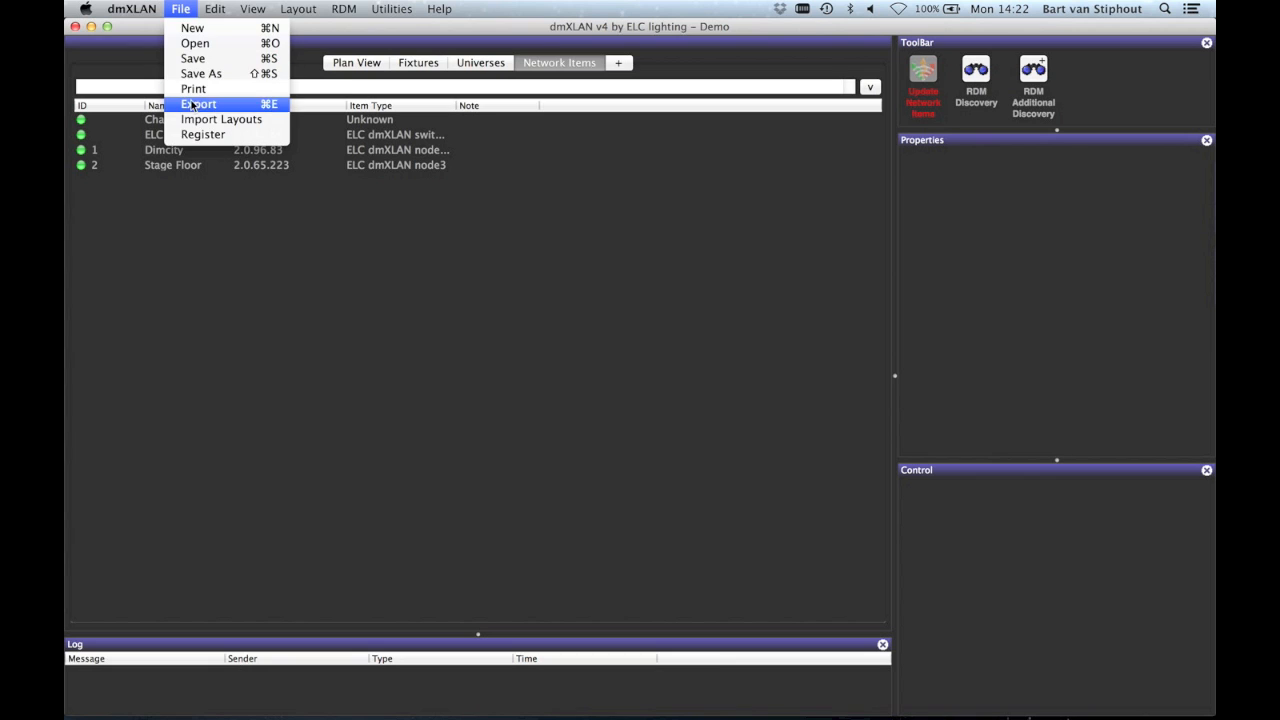
pyautogui.click(202, 134)
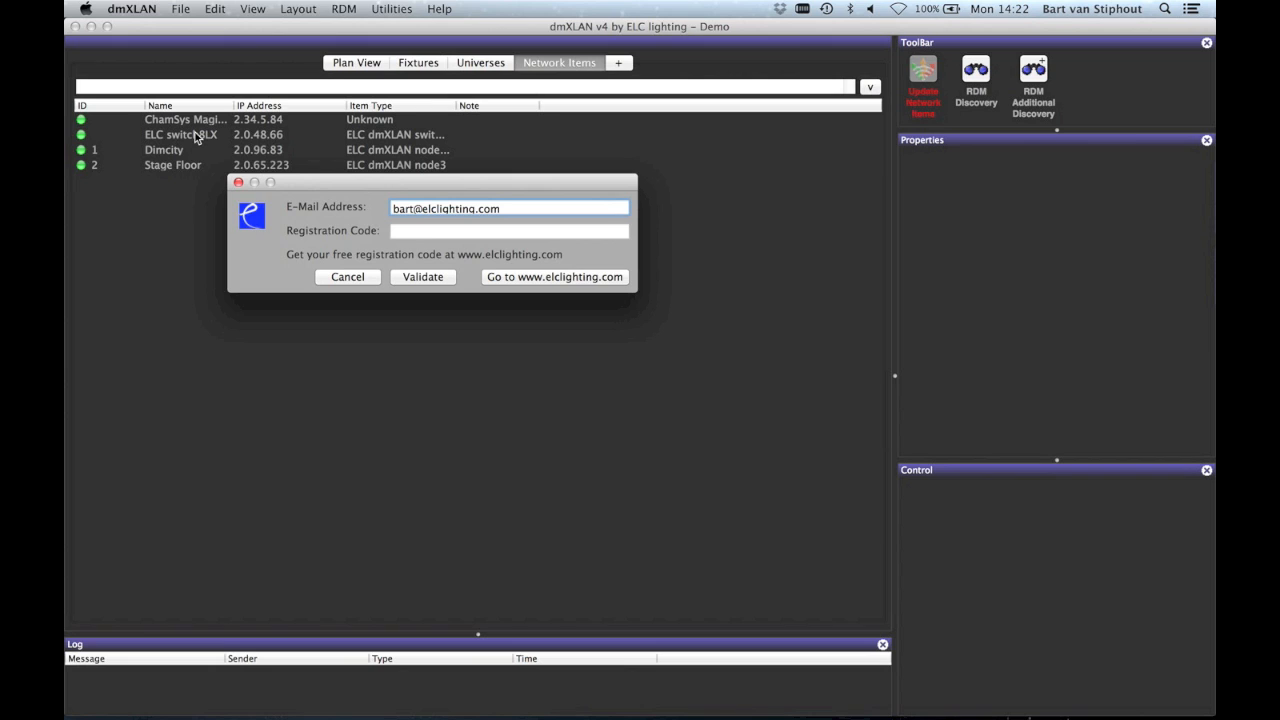
pyautogui.click(348, 276)
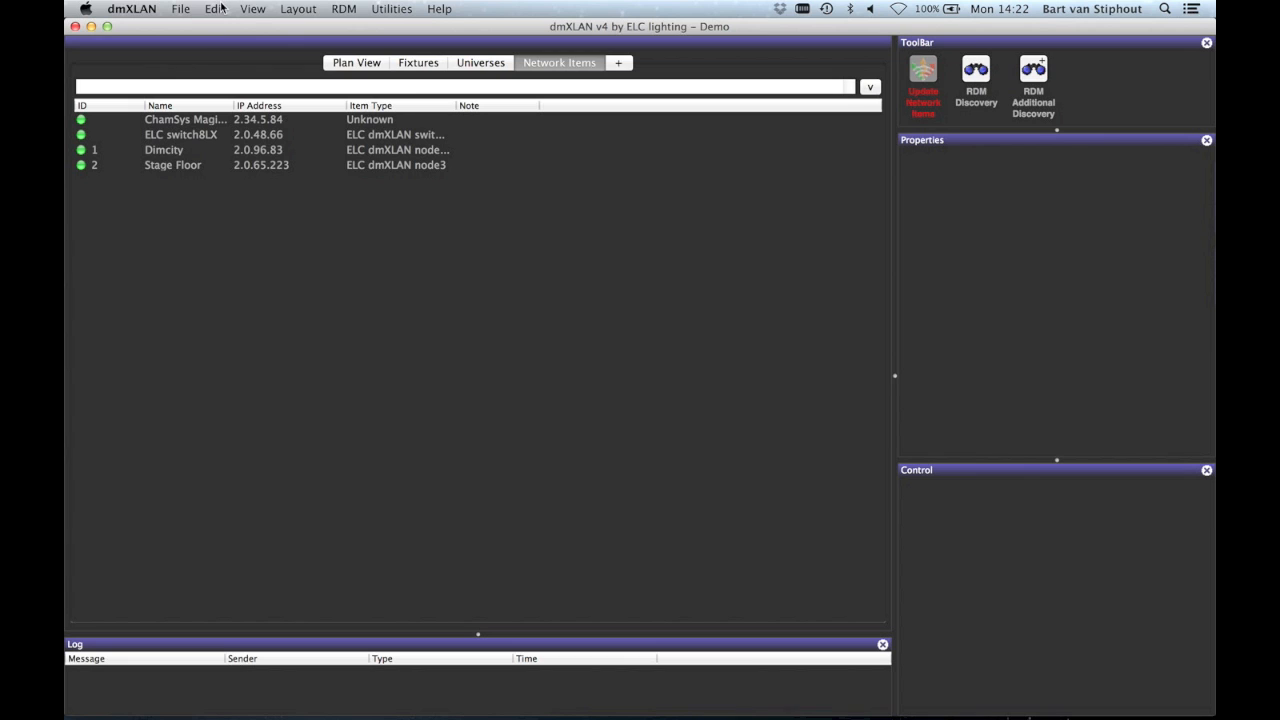
# Start the Add Universe and Add Fixture wizards from Edit, cancelling each.
pyautogui.click(214, 8)
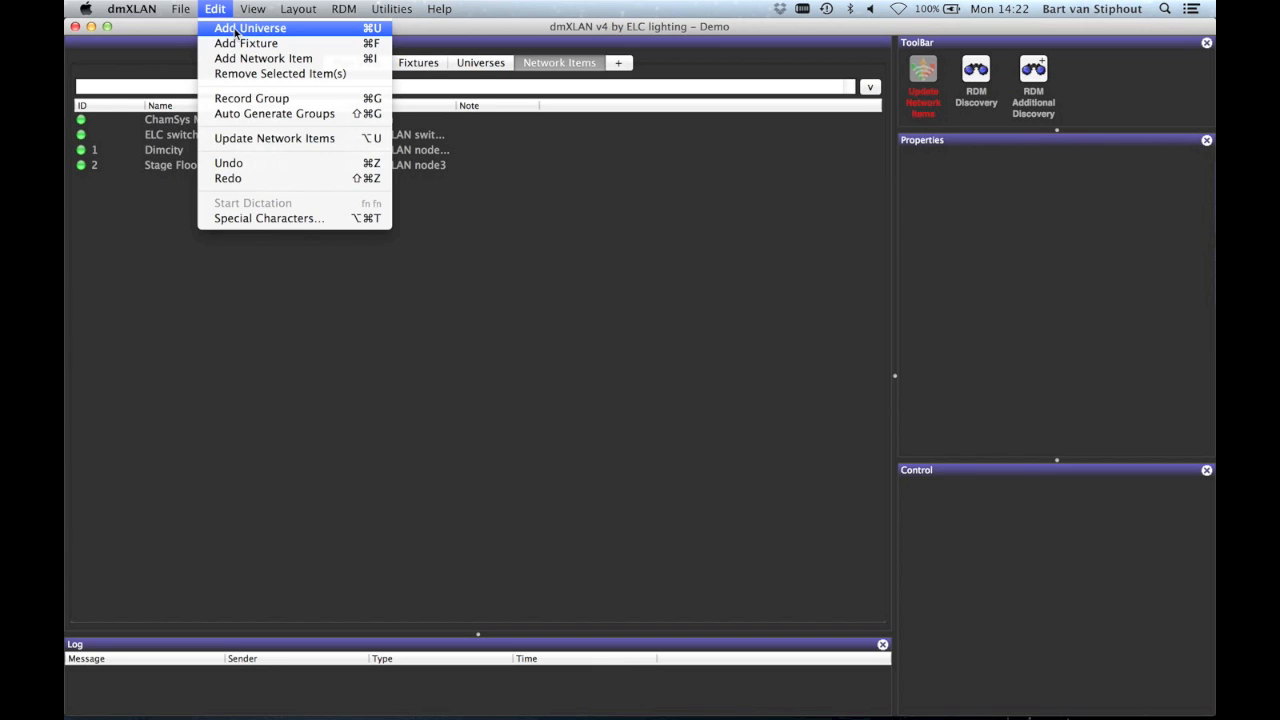
pyautogui.click(250, 28)
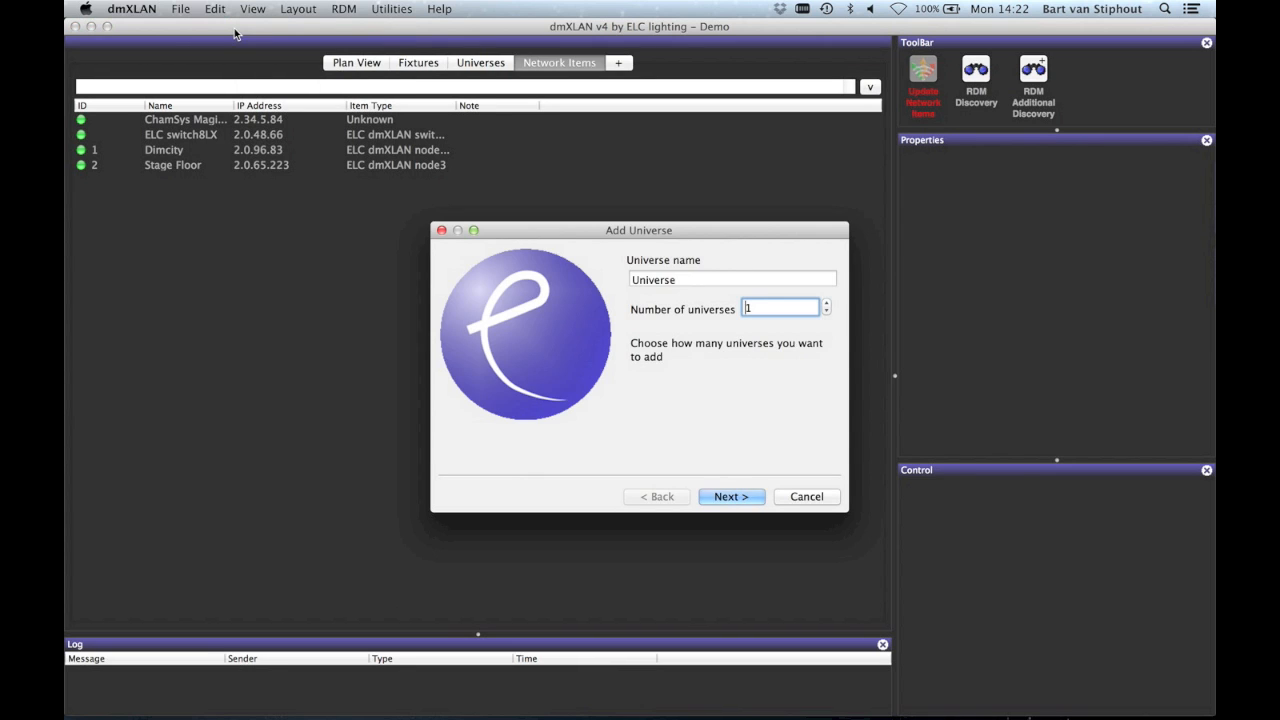
pyautogui.click(214, 8)
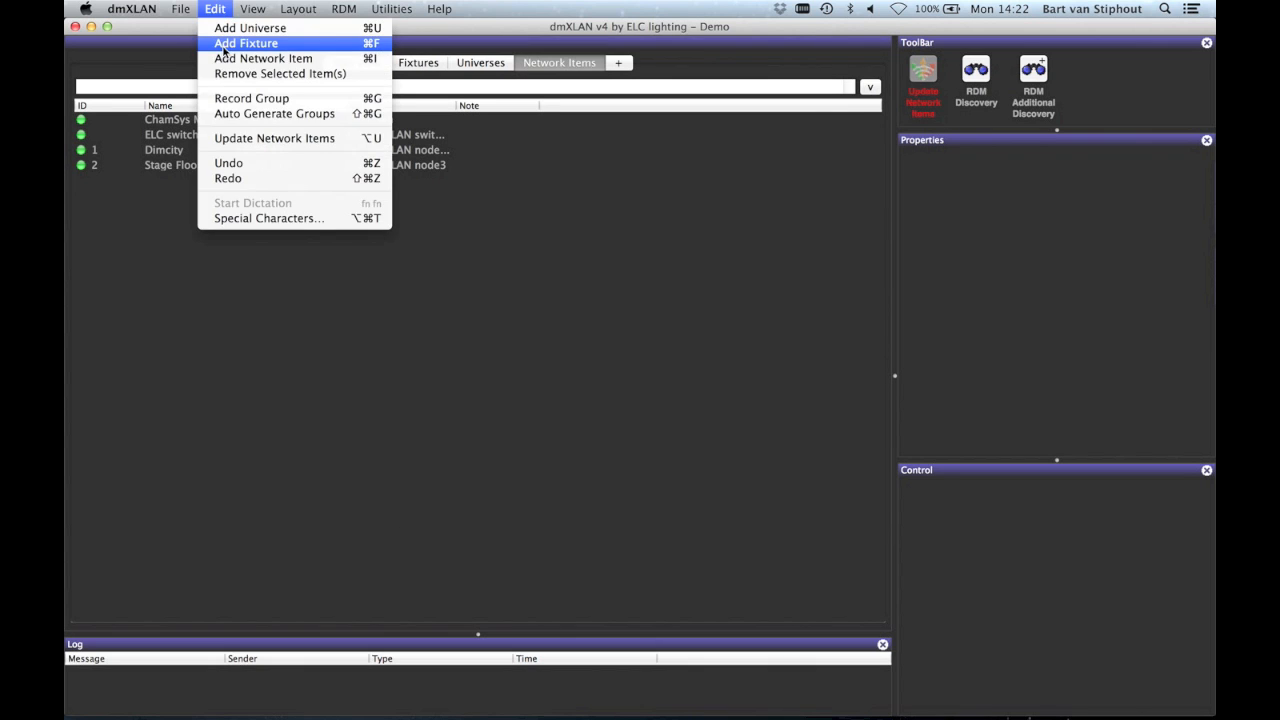
pyautogui.click(246, 44)
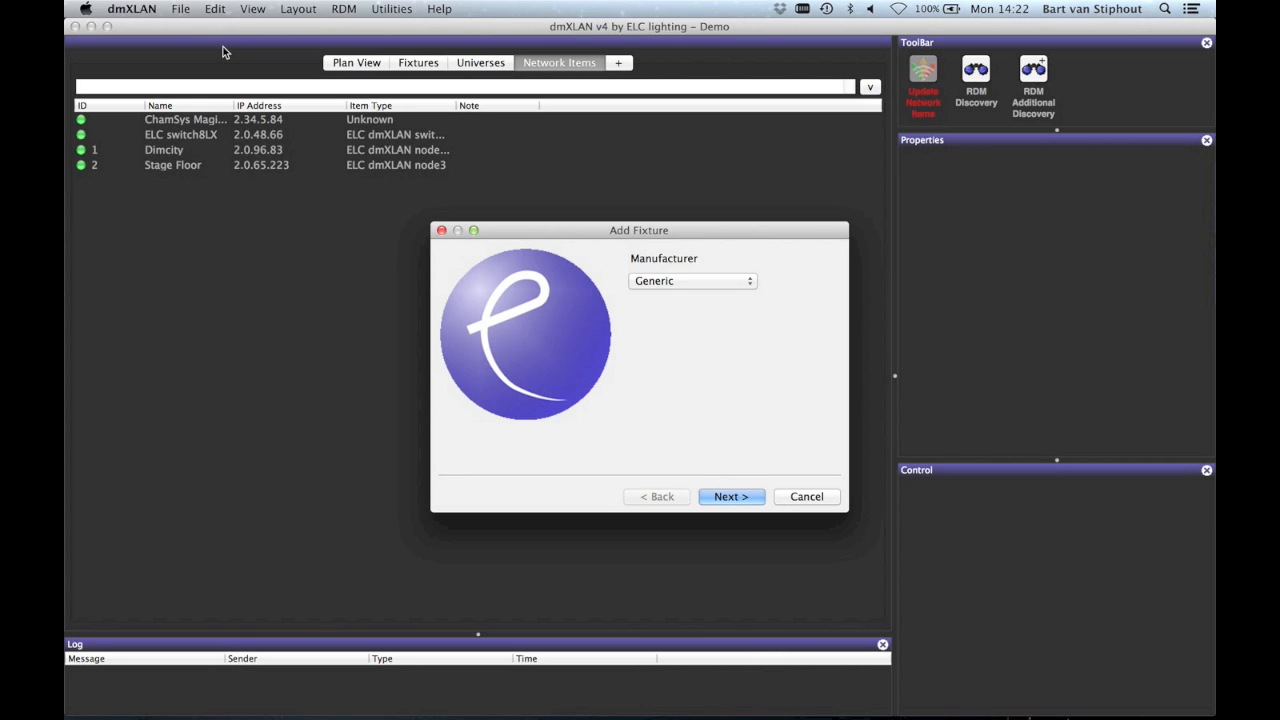
pyautogui.click(806, 496)
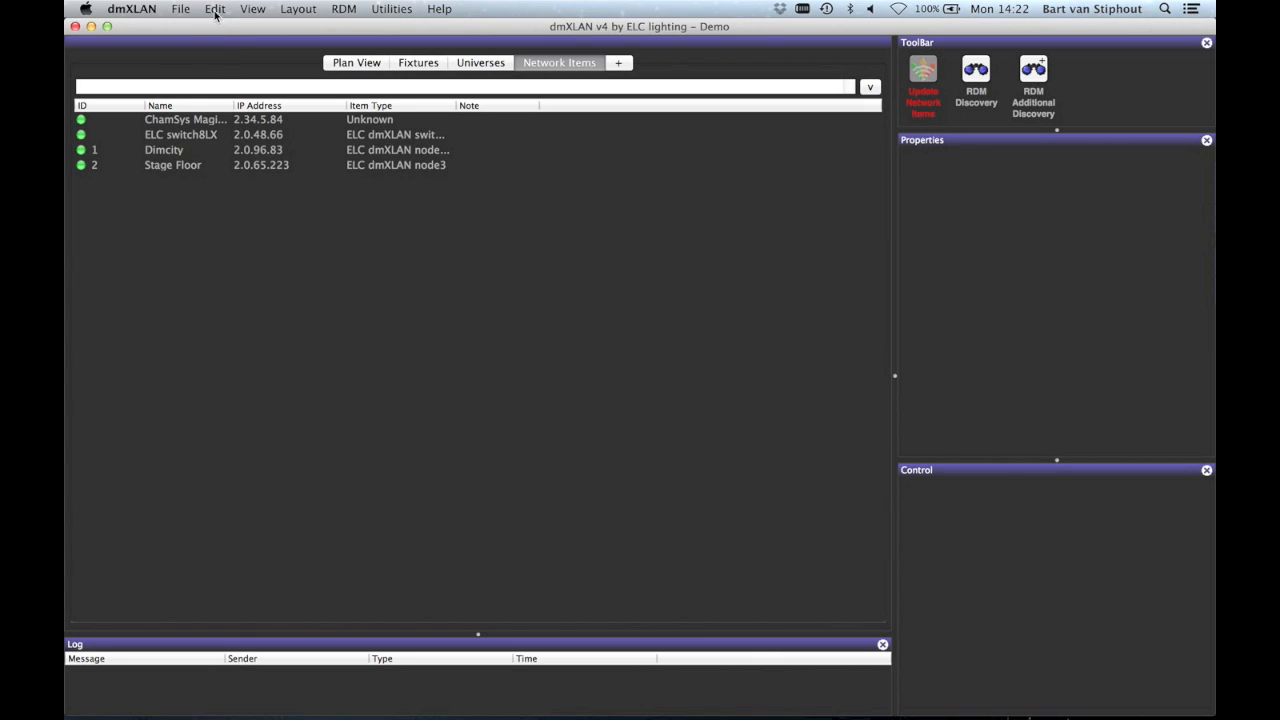
# Cancel the Add Network Item wizard and leave the editing commands listed.
pyautogui.click(618, 62)
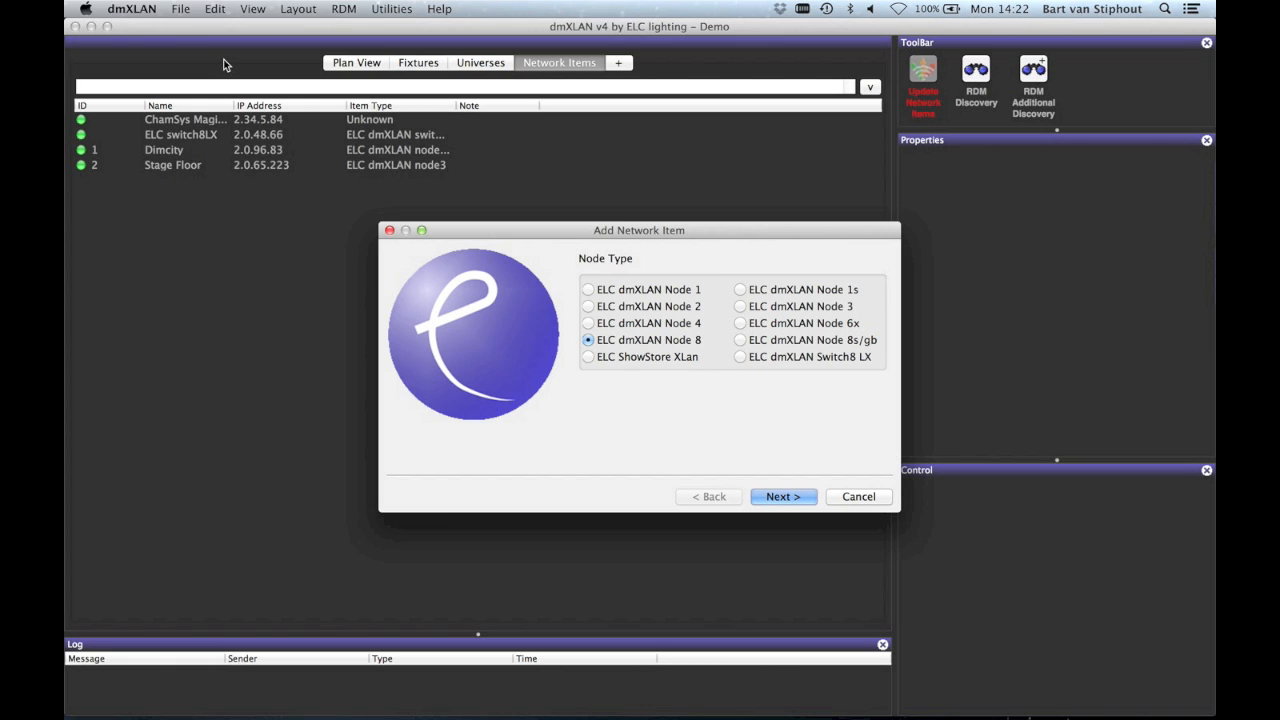
pyautogui.click(858, 496)
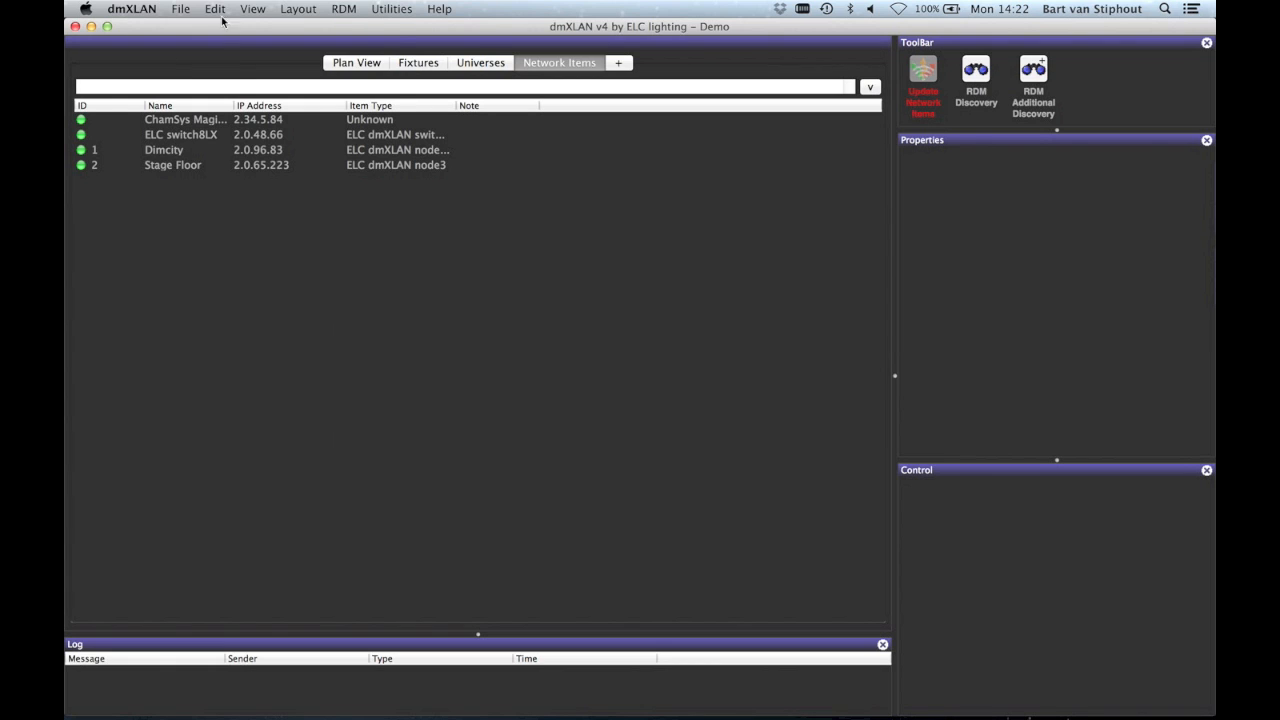
pyautogui.click(214, 8)
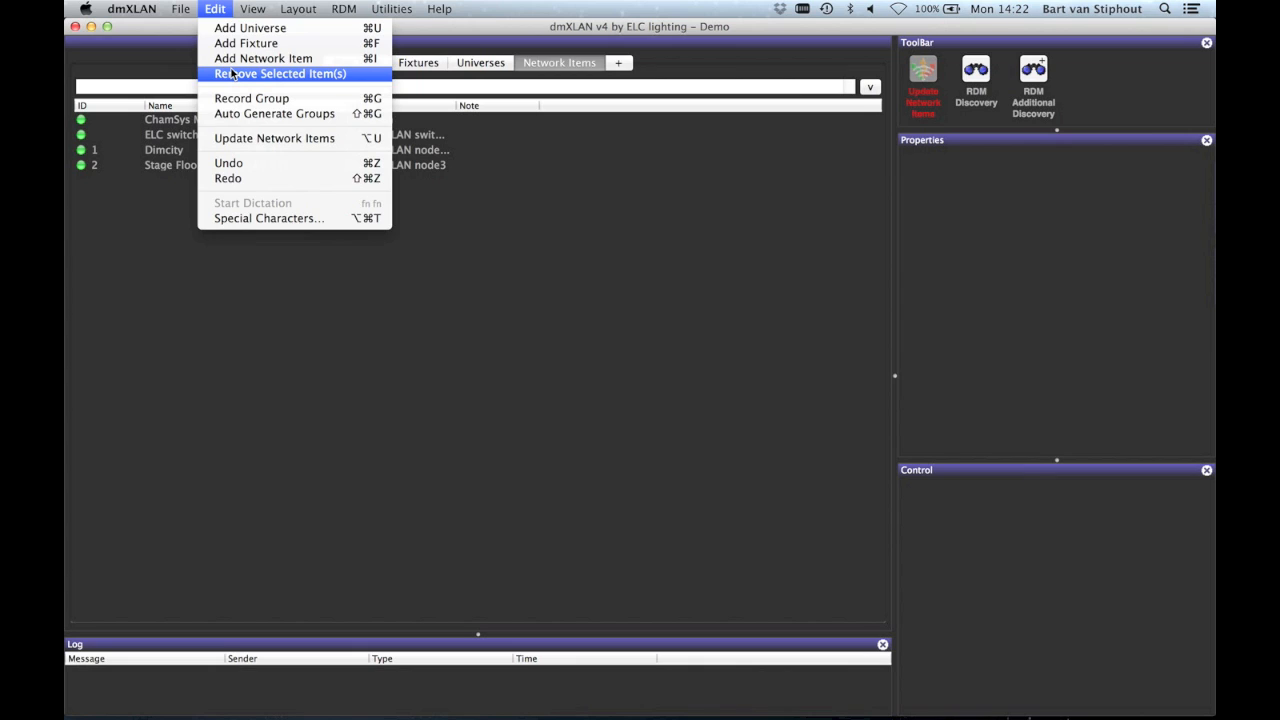
pyautogui.moveTo(252, 98)
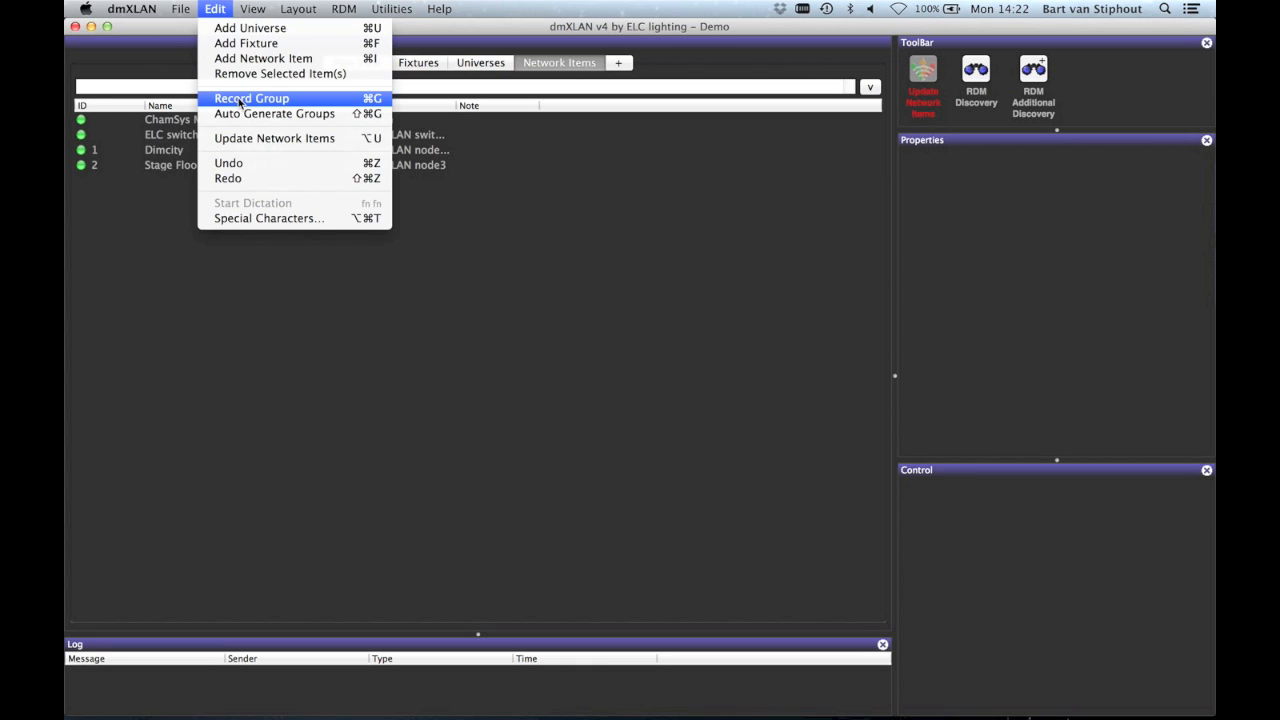
pyautogui.moveTo(274, 112)
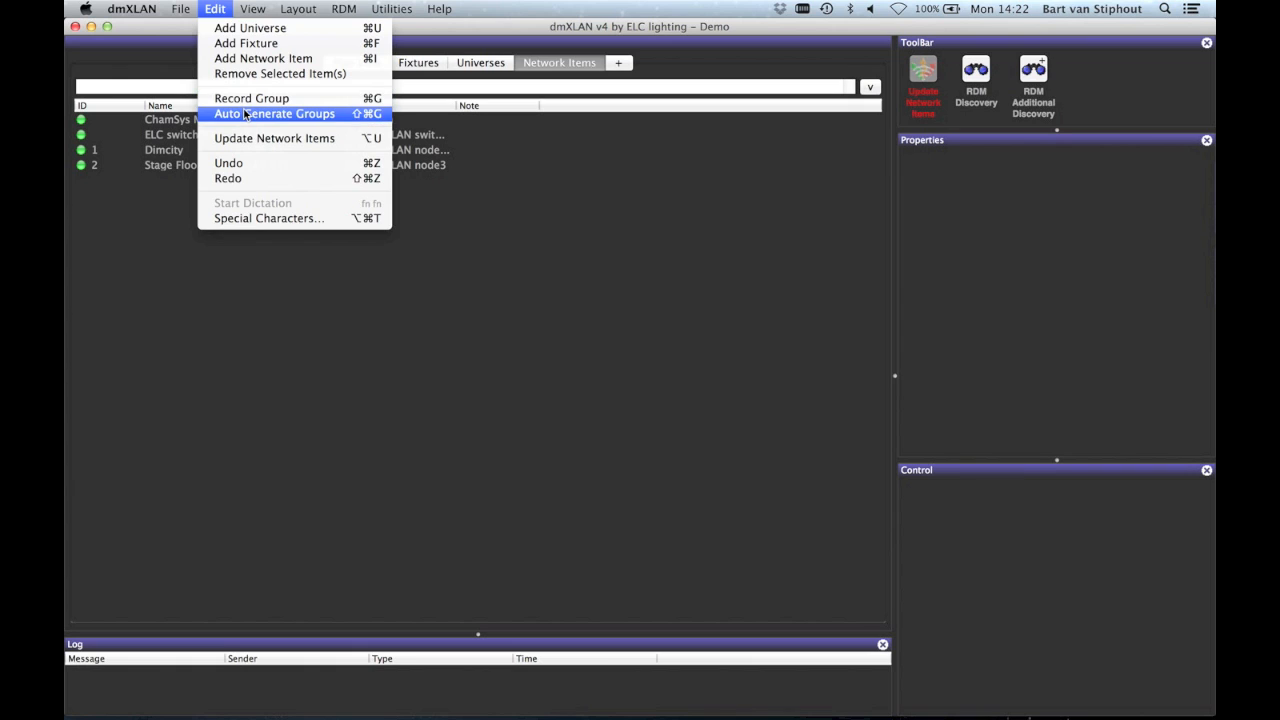
pyautogui.moveTo(274, 138)
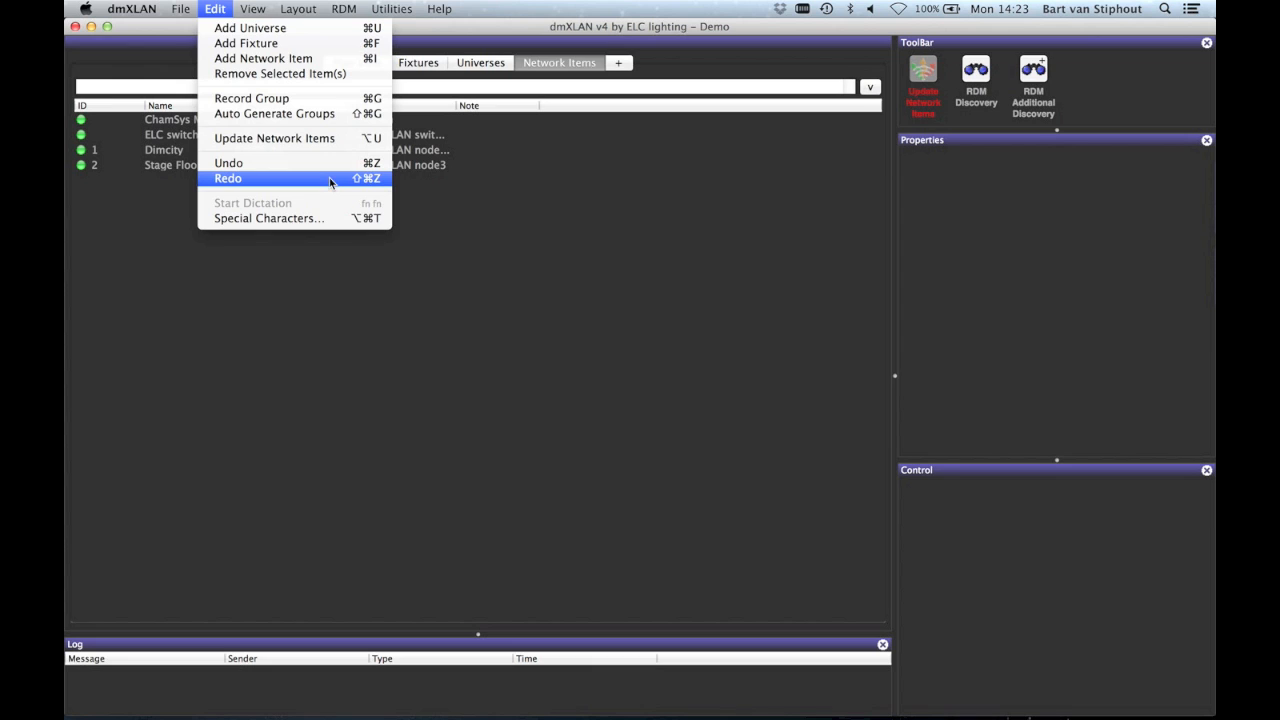
pyautogui.moveTo(296, 112)
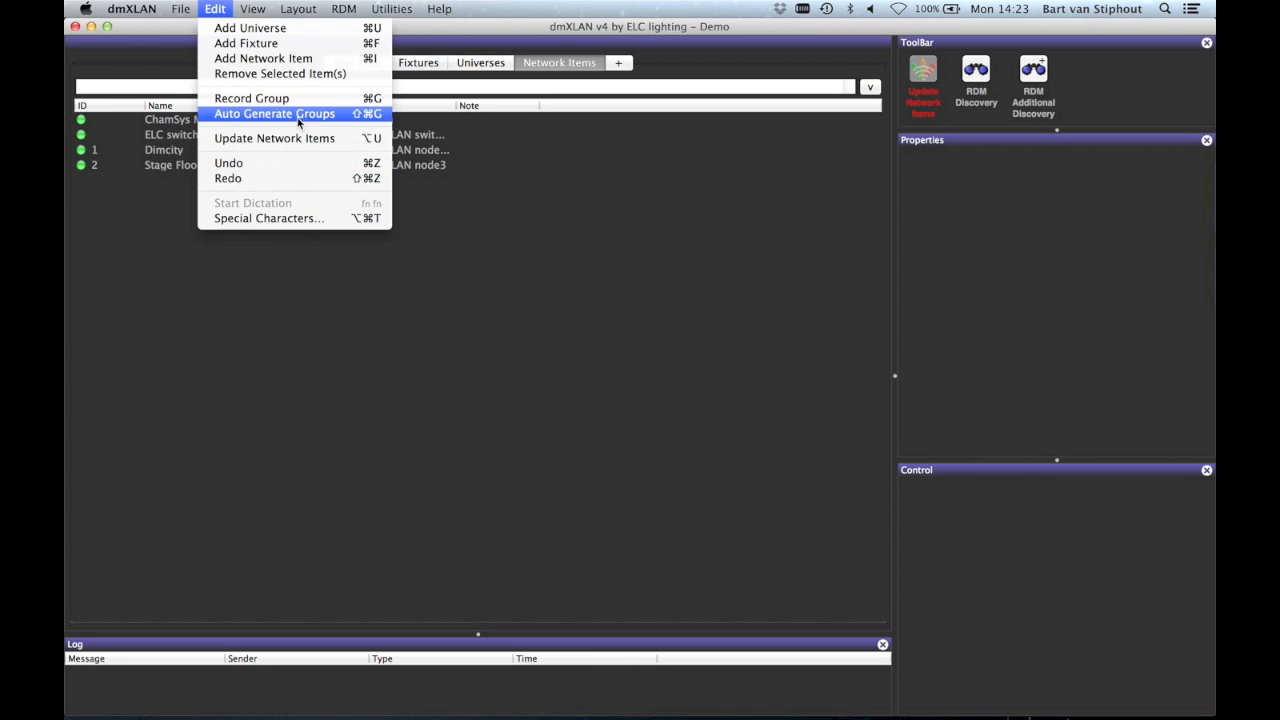
# Hide the Properties panel, restore it via Show Property Panel, then list the Layout commands.
pyautogui.click(252, 8)
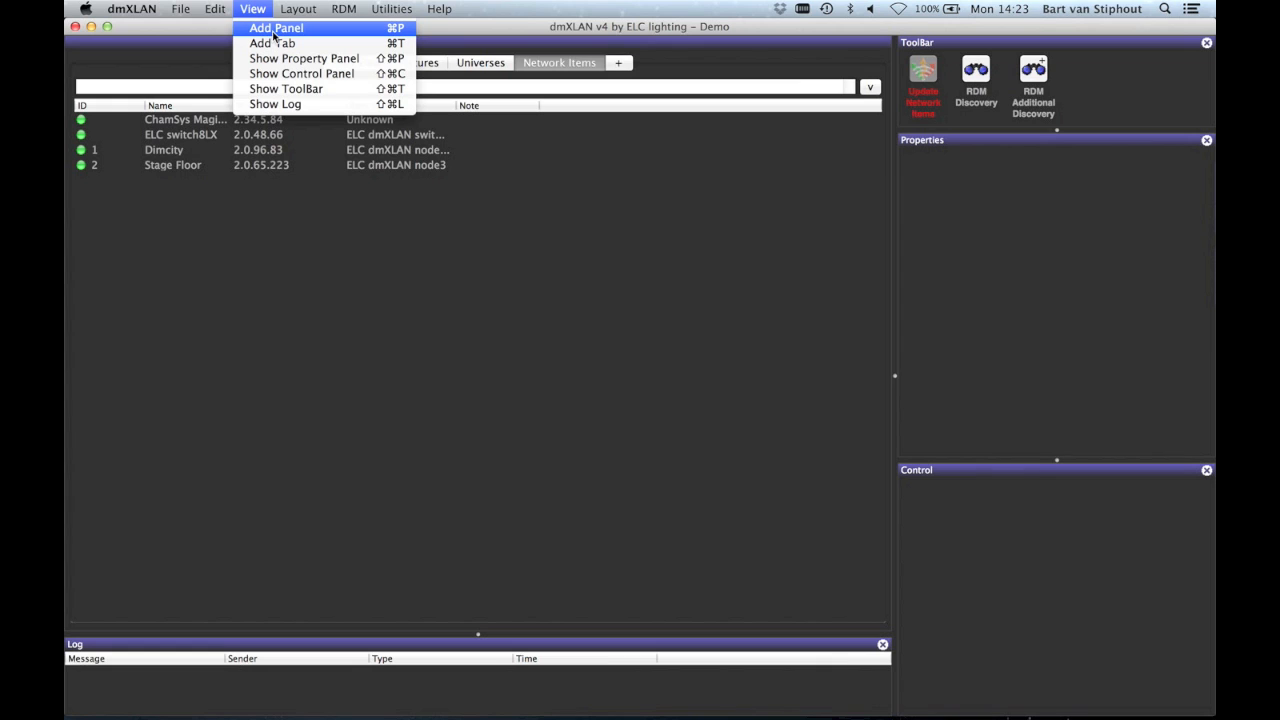
pyautogui.moveTo(272, 44)
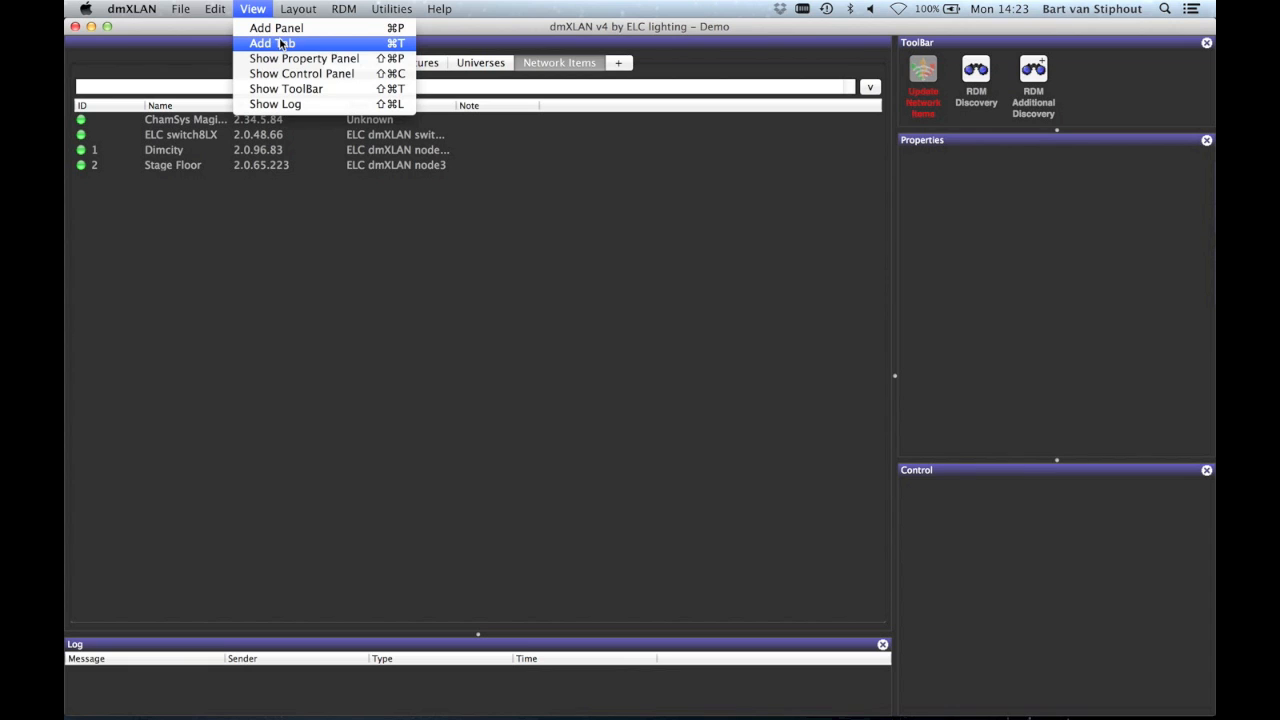
pyautogui.moveTo(304, 58)
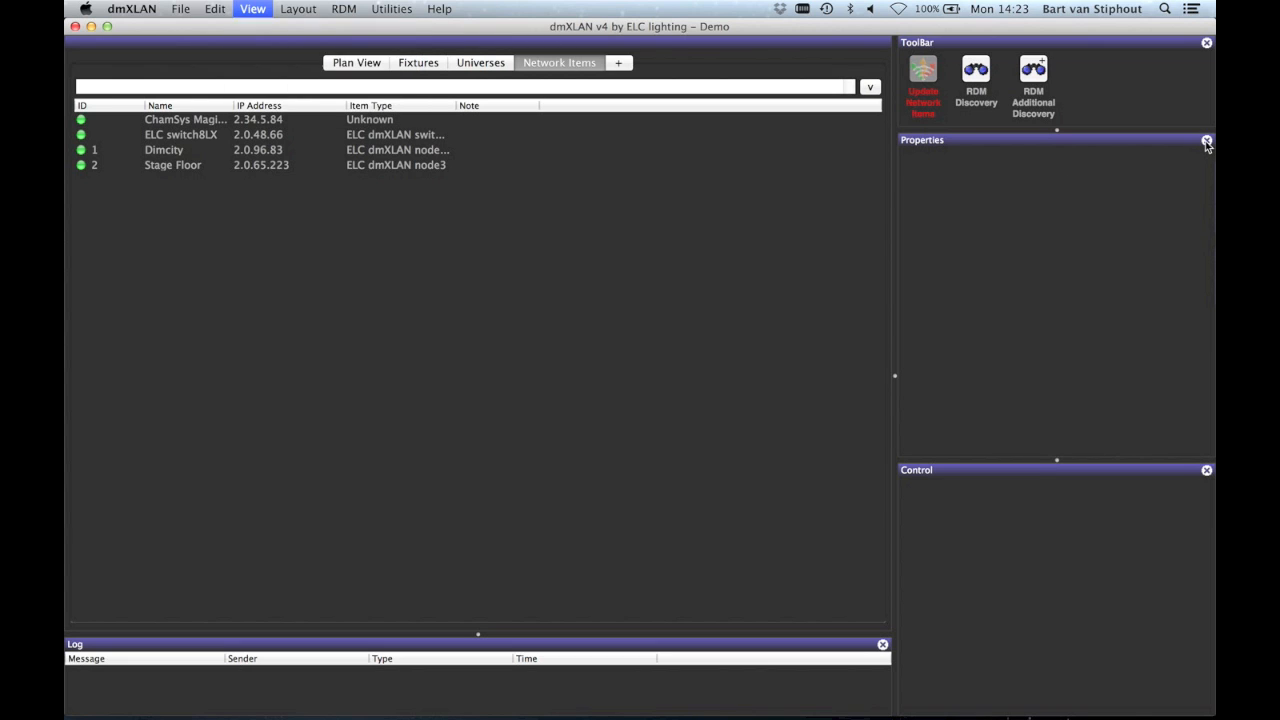
pyautogui.click(1208, 140)
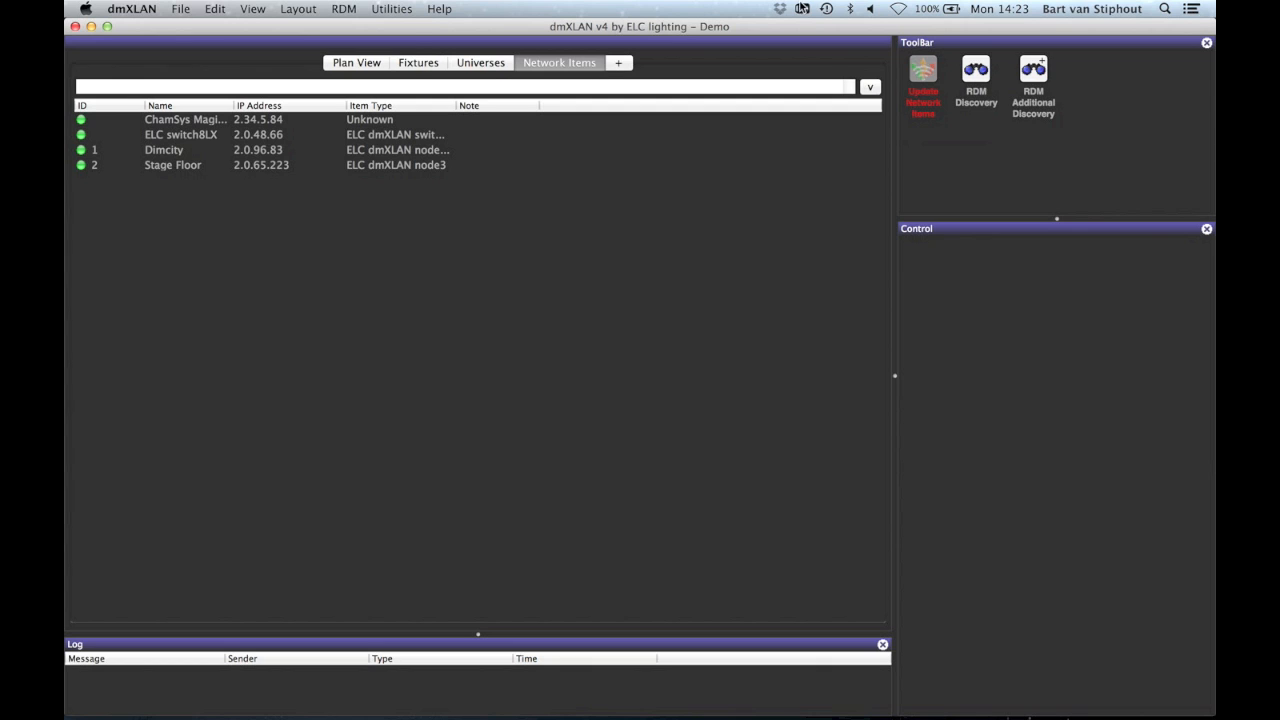
pyautogui.click(252, 8)
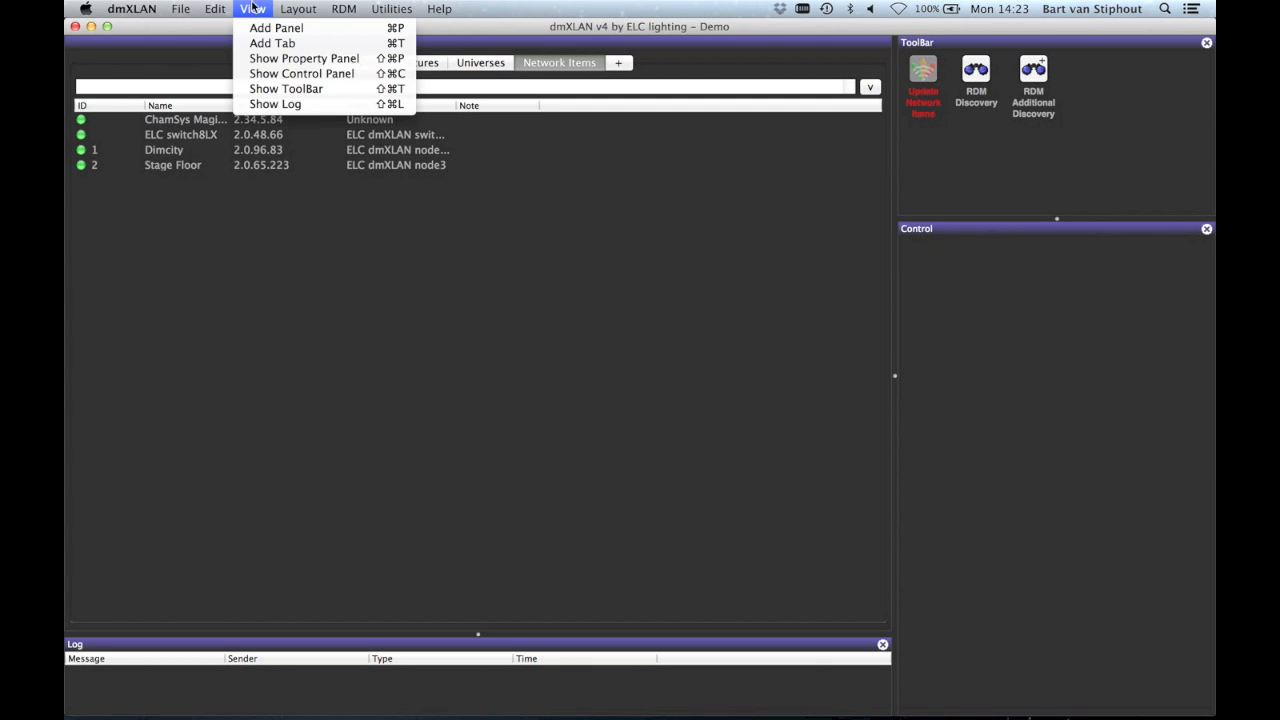
pyautogui.click(304, 58)
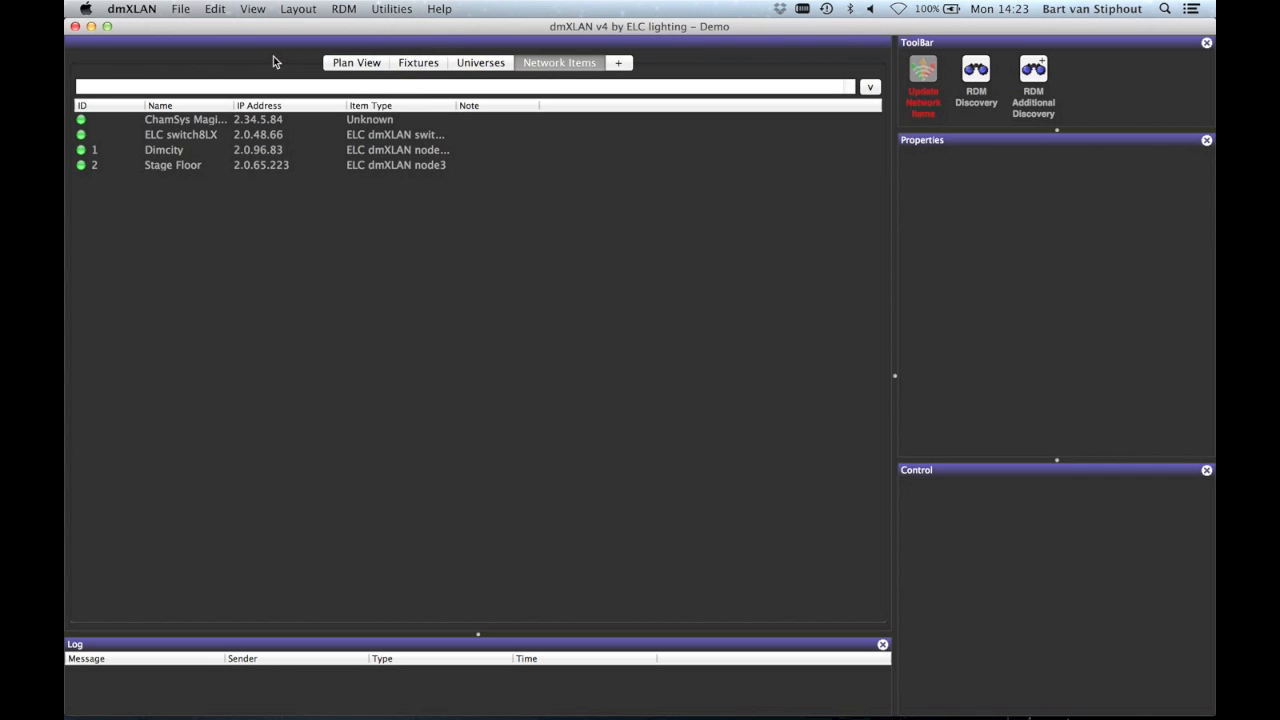
pyautogui.click(298, 8)
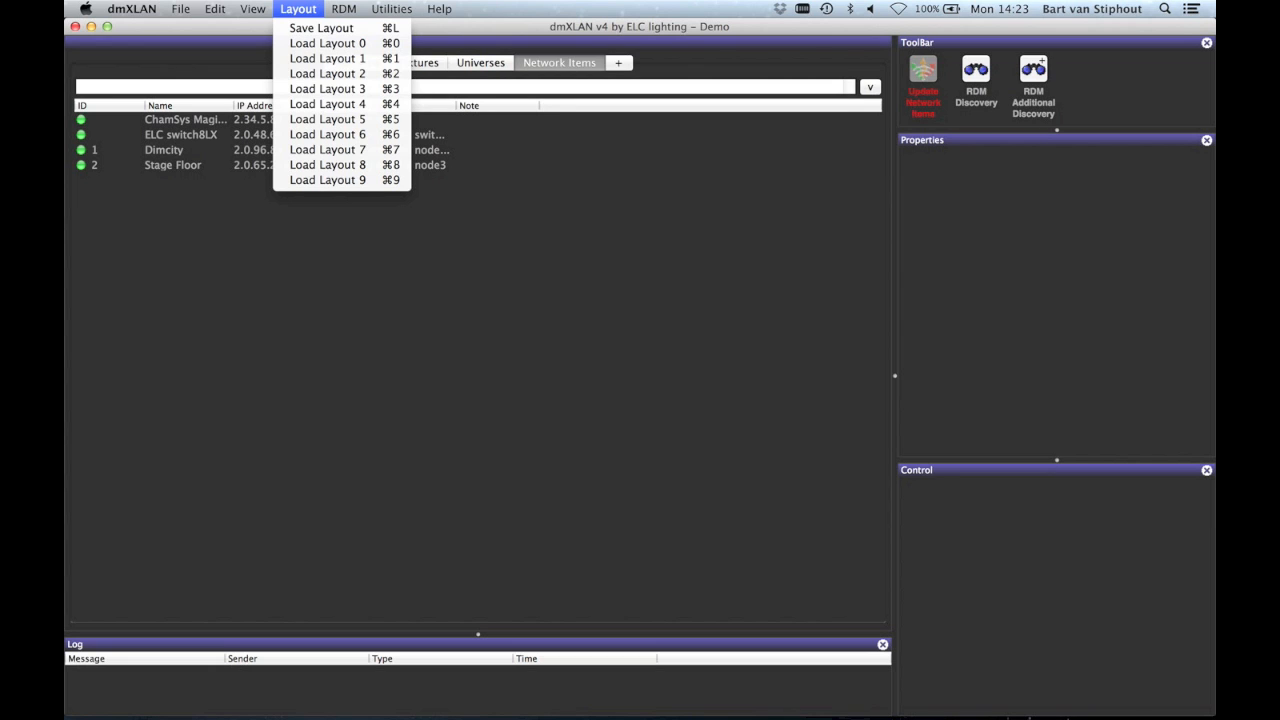
pyautogui.moveTo(328, 120)
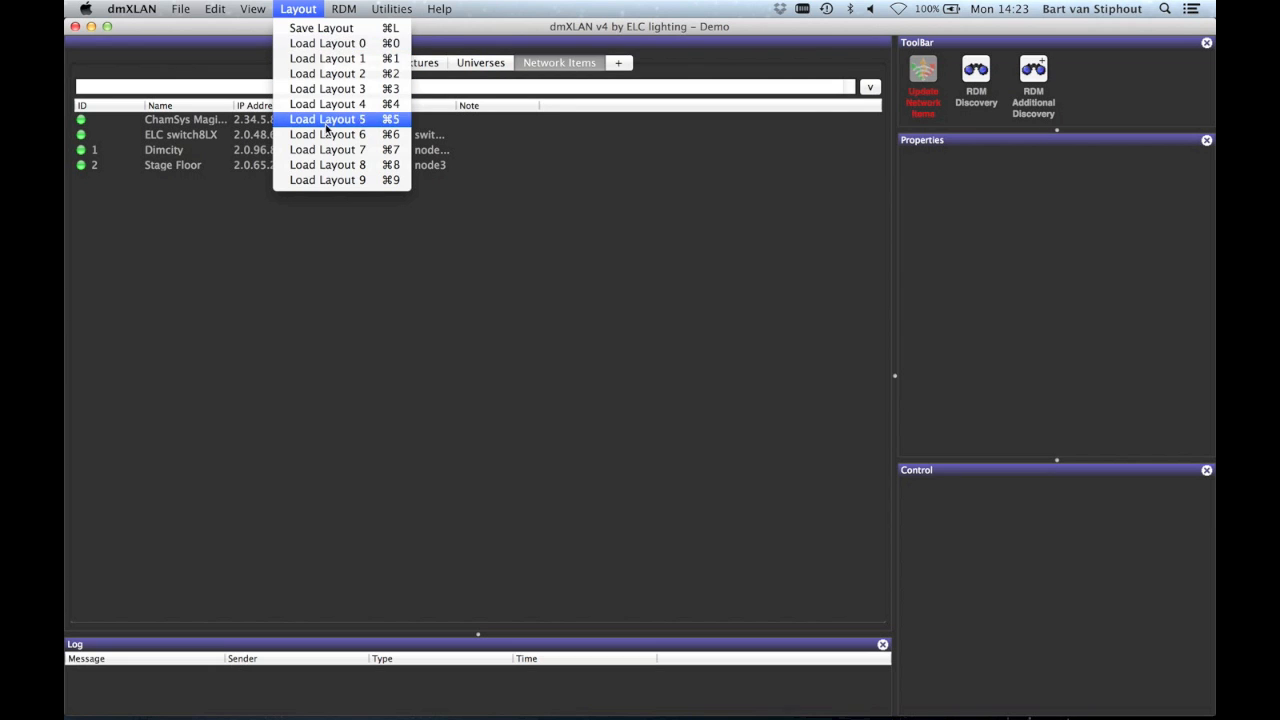
# List the RDM commands: RDM Discovery, Auto Match Fixtures and Manual Match Fixtures.
pyautogui.click(344, 8)
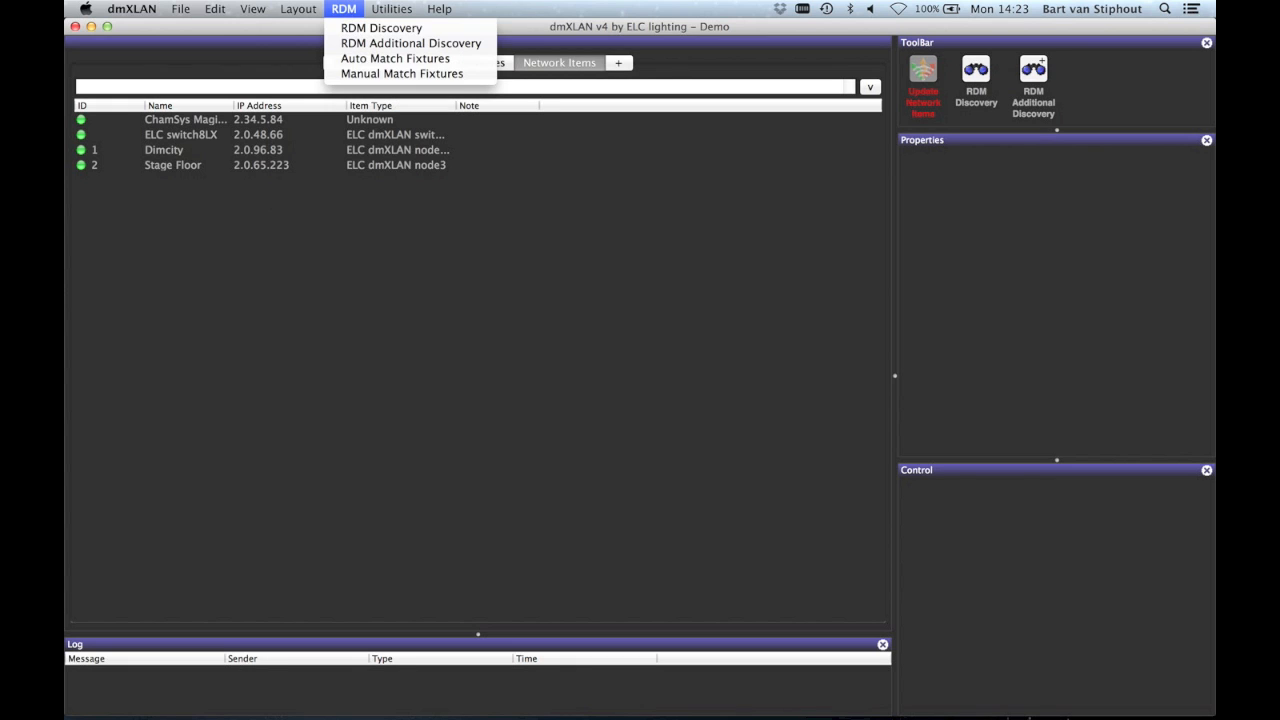
pyautogui.moveTo(380, 28)
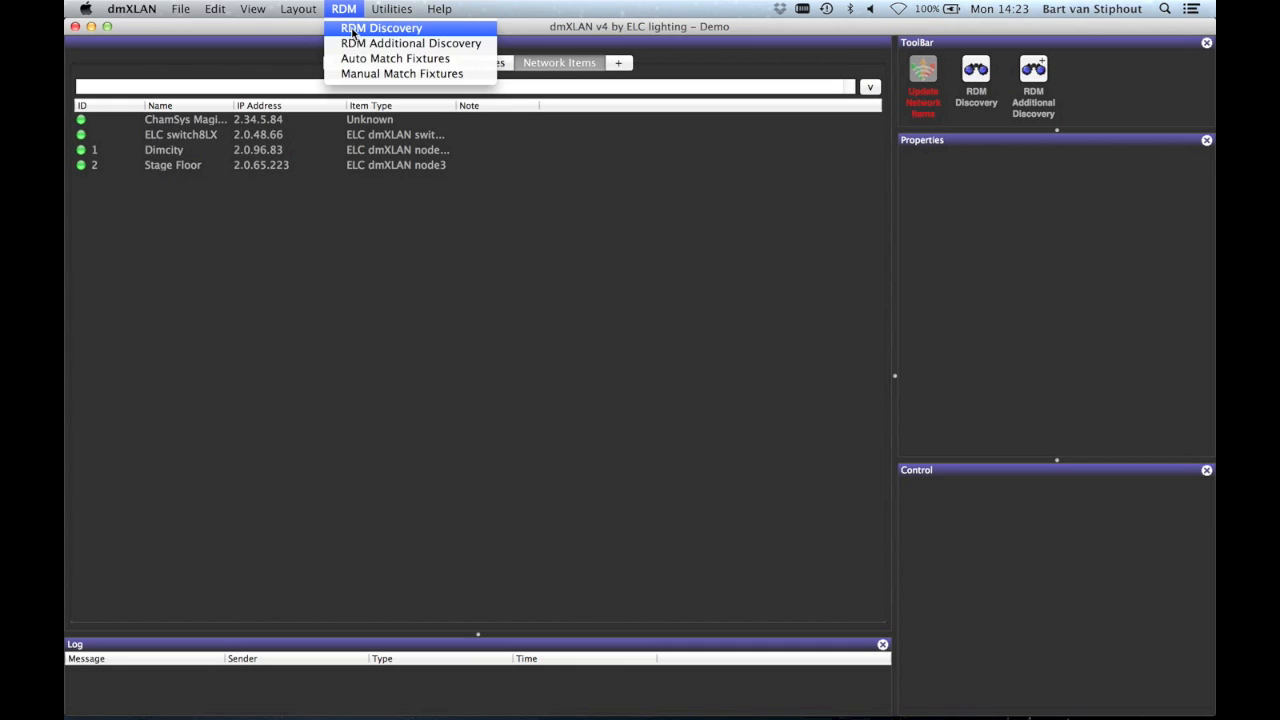
pyautogui.moveTo(1068, 76)
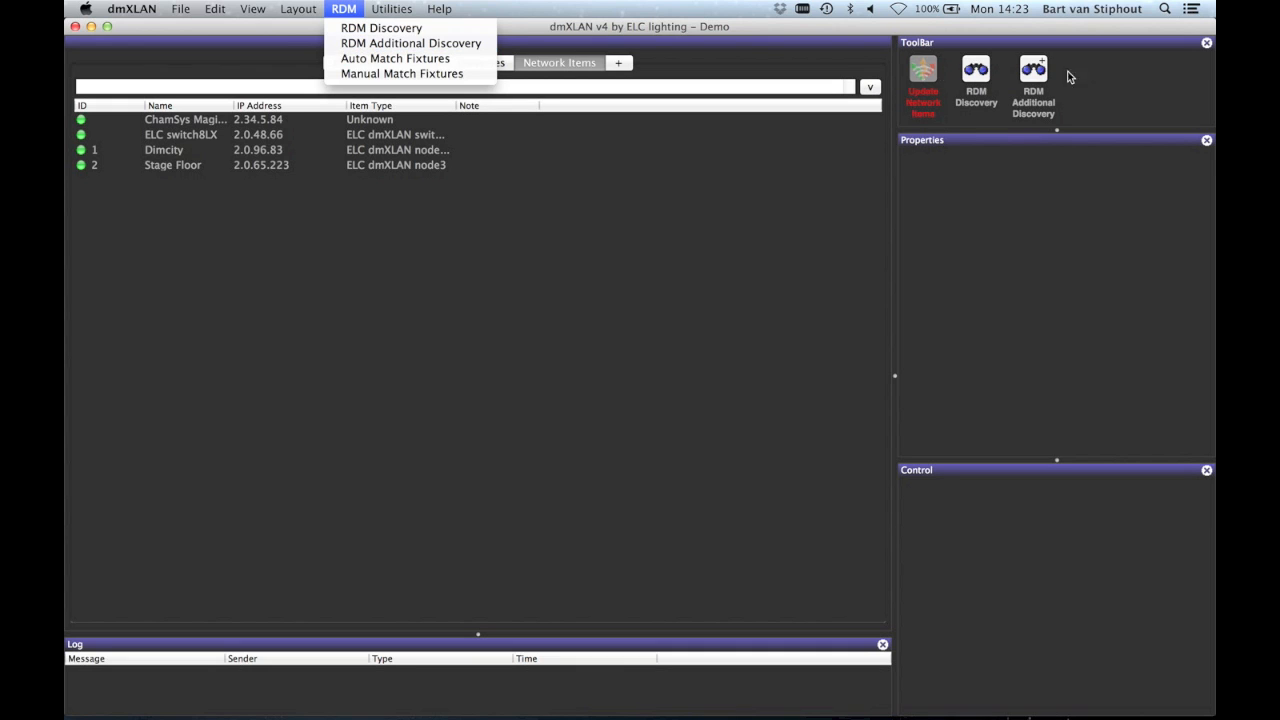
pyautogui.moveTo(1068, 92)
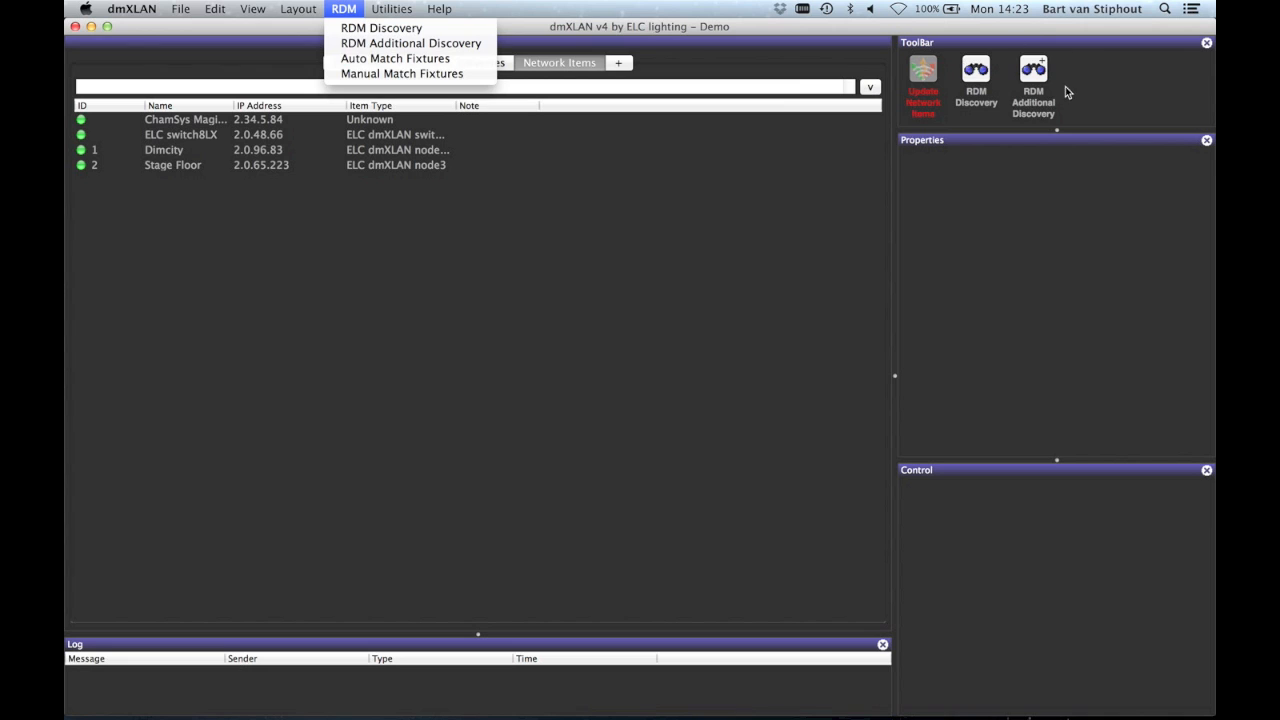
pyautogui.moveTo(396, 58)
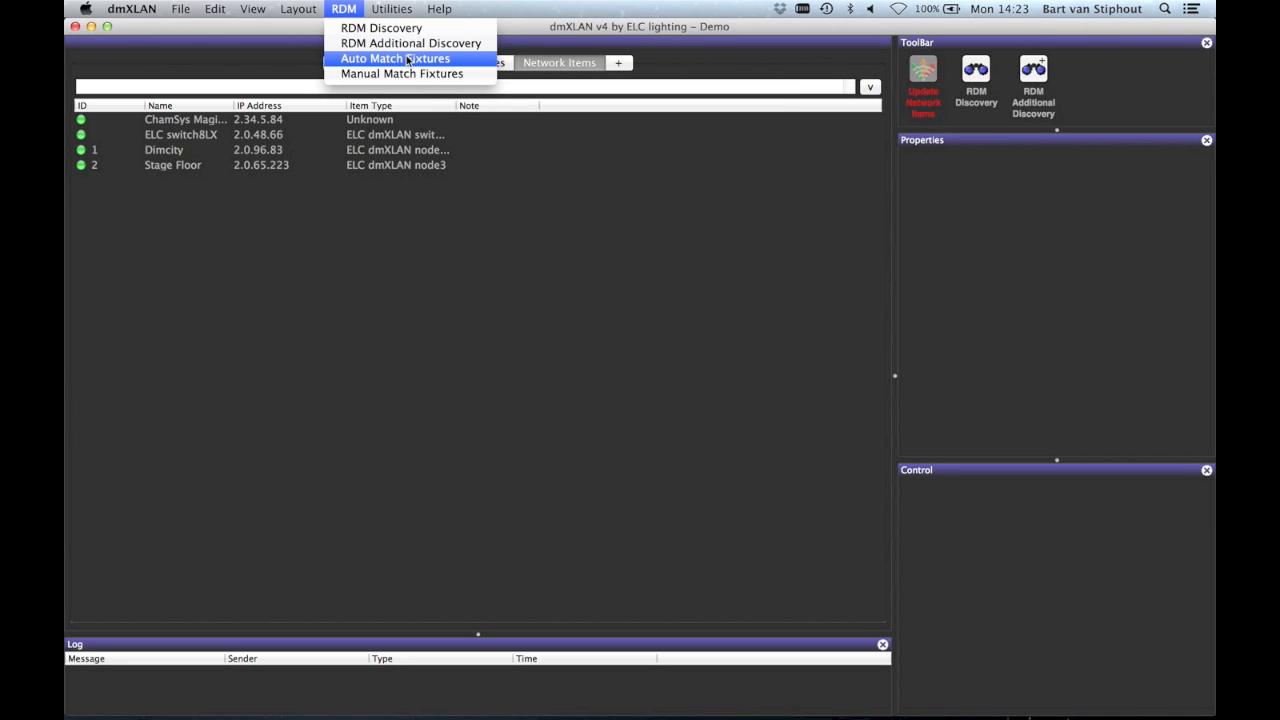
pyautogui.moveTo(402, 72)
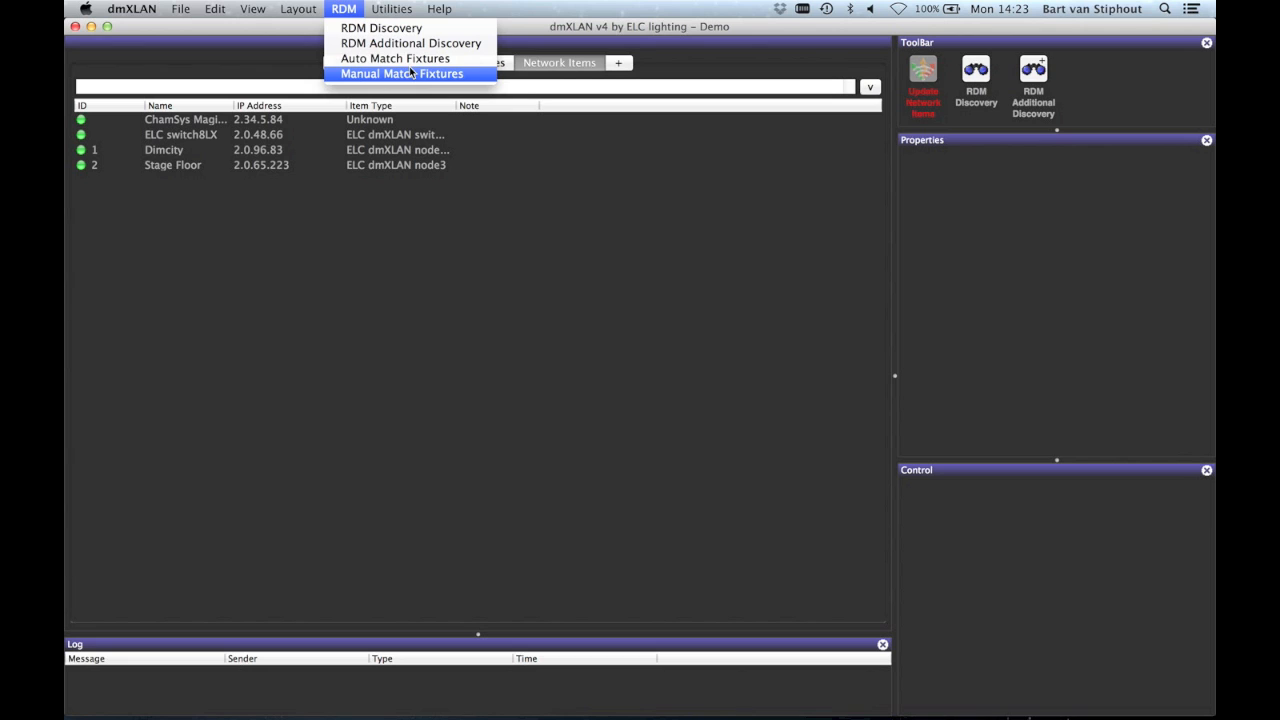
# Review the three nodes' firmware versions in Network Firmware Update, then close it.
pyautogui.click(392, 8)
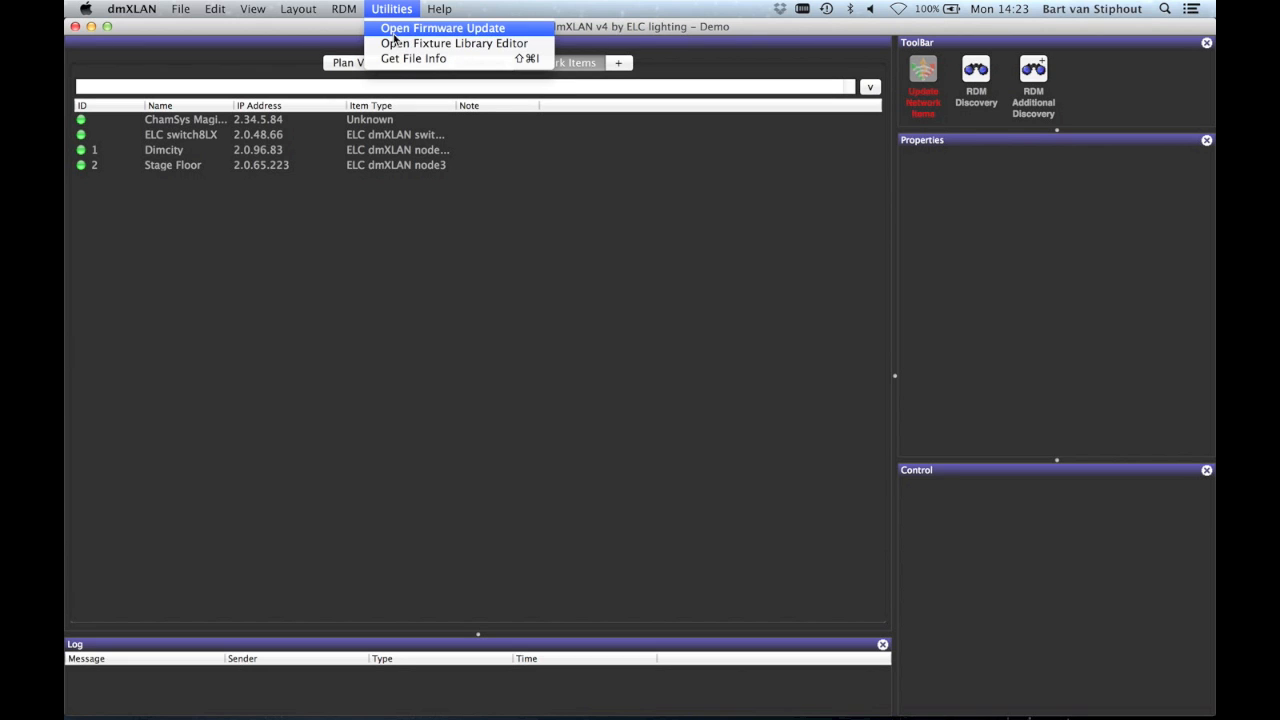
pyautogui.click(442, 28)
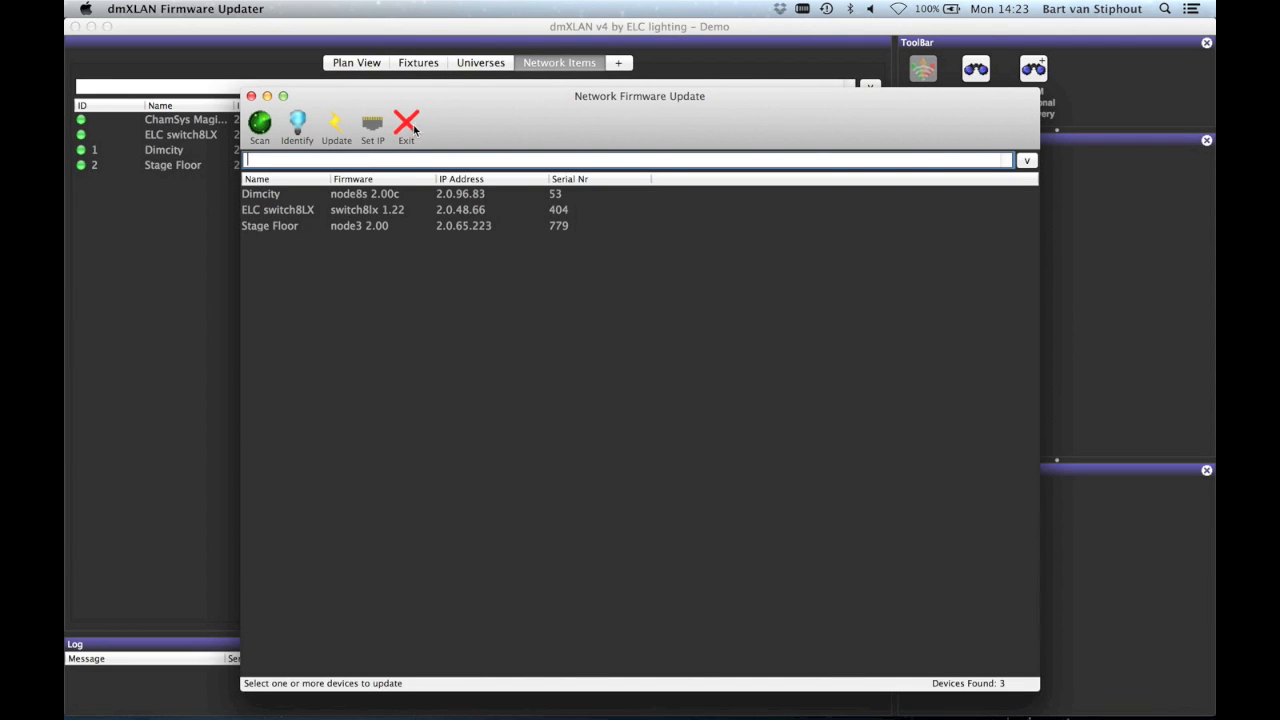
pyautogui.click(406, 124)
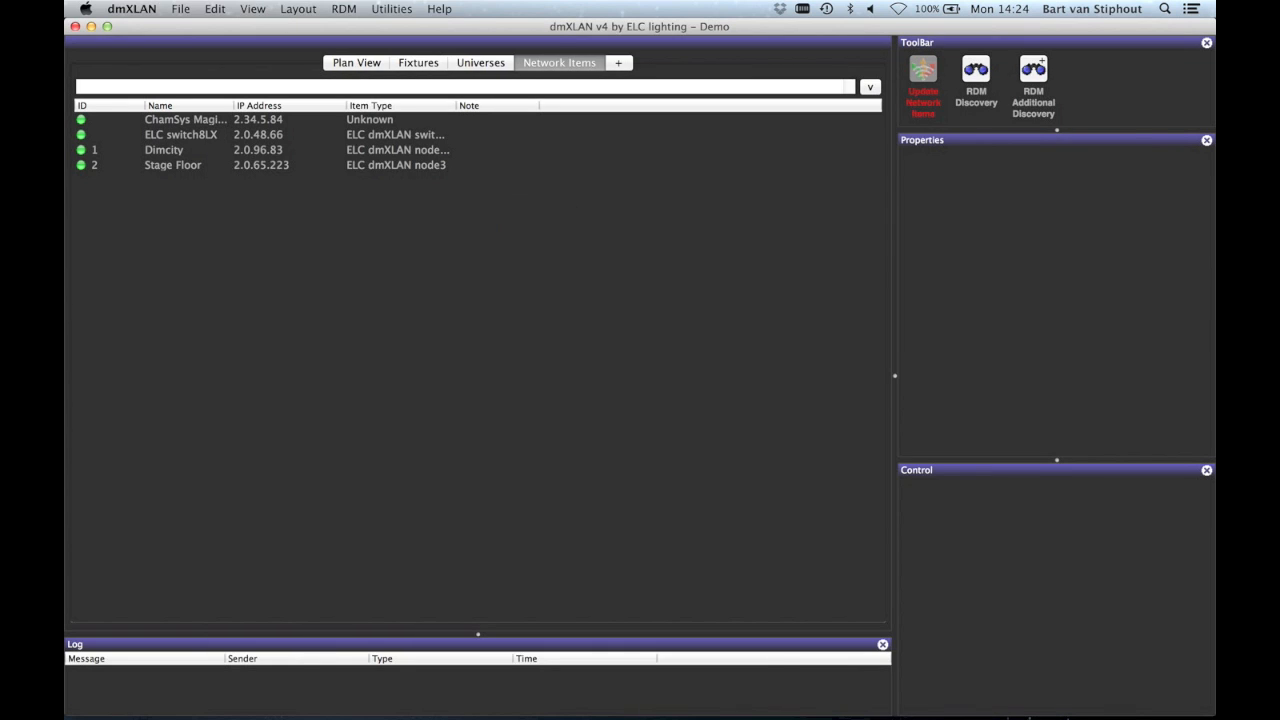
pyautogui.click(392, 8)
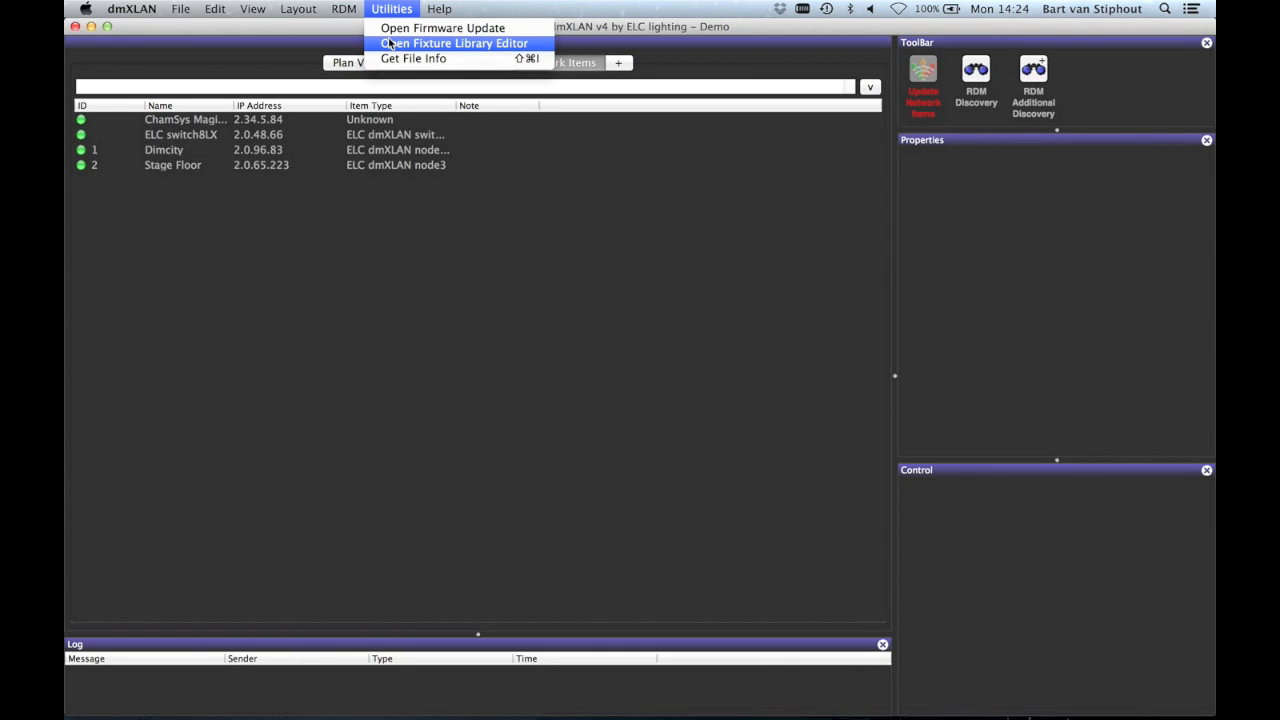
pyautogui.click(452, 44)
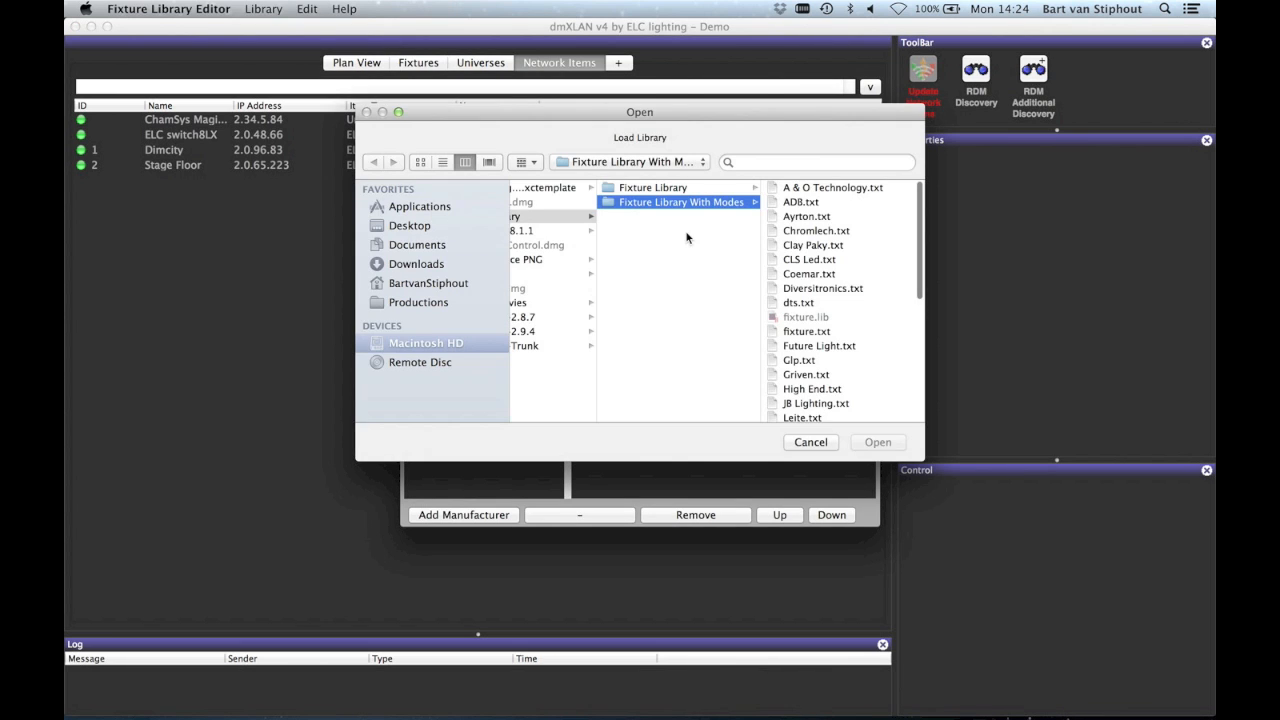
pyautogui.click(640, 332)
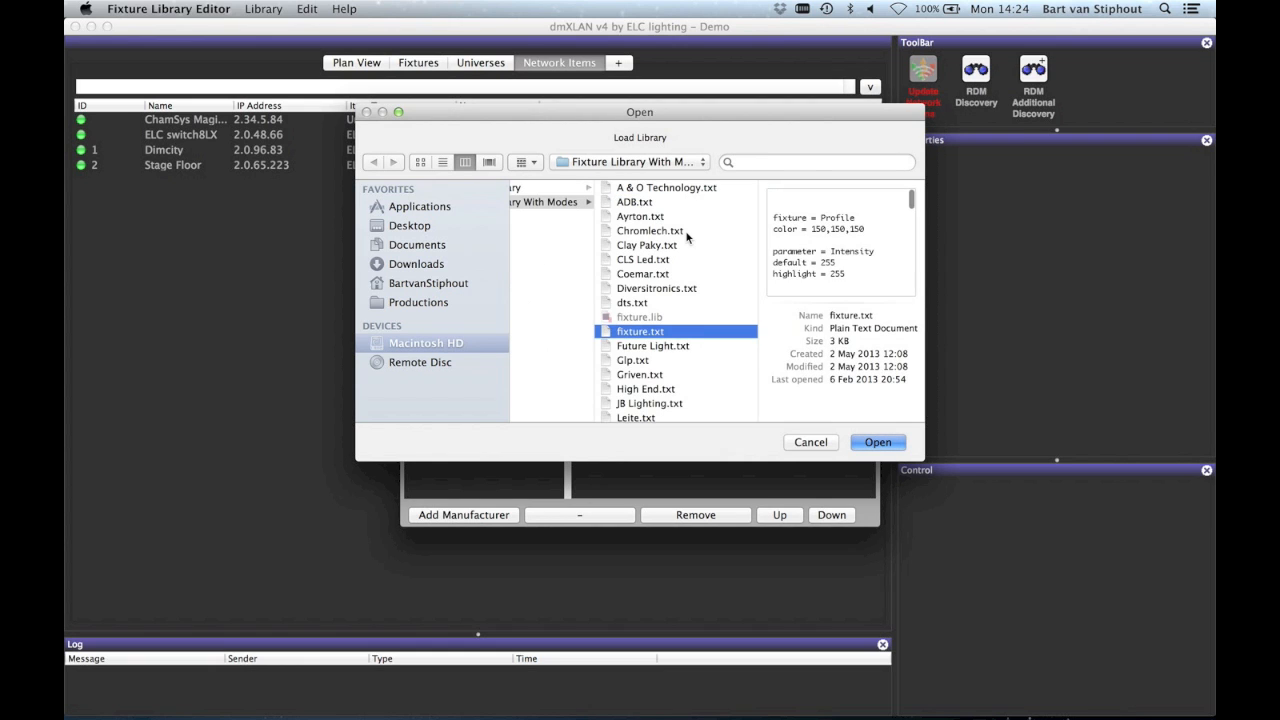
pyautogui.click(876, 442)
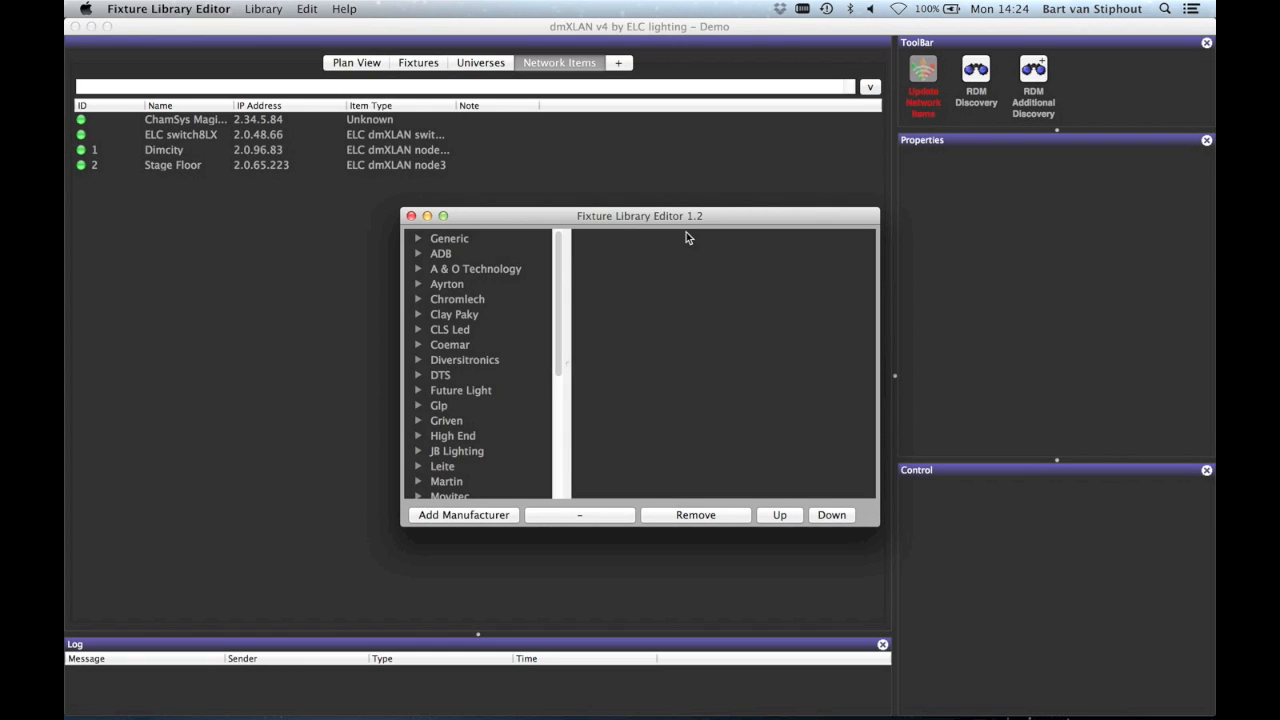
pyautogui.scroll(-3)
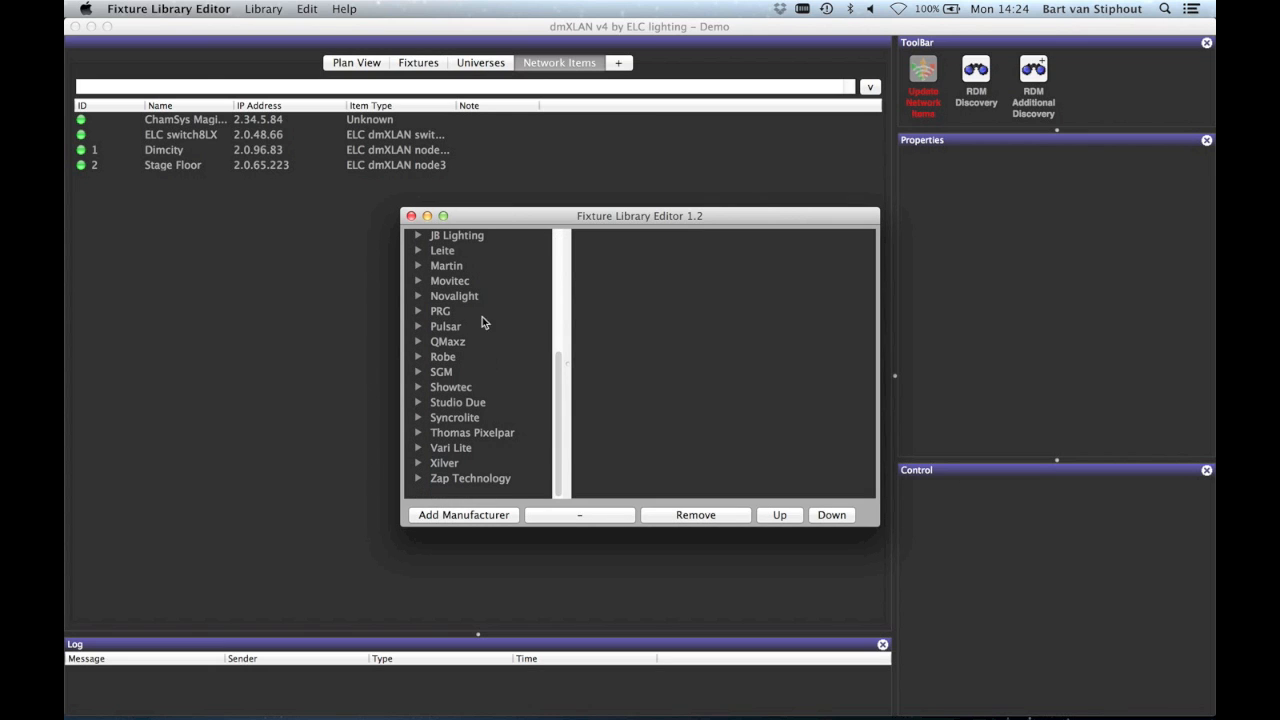
pyautogui.click(410, 216)
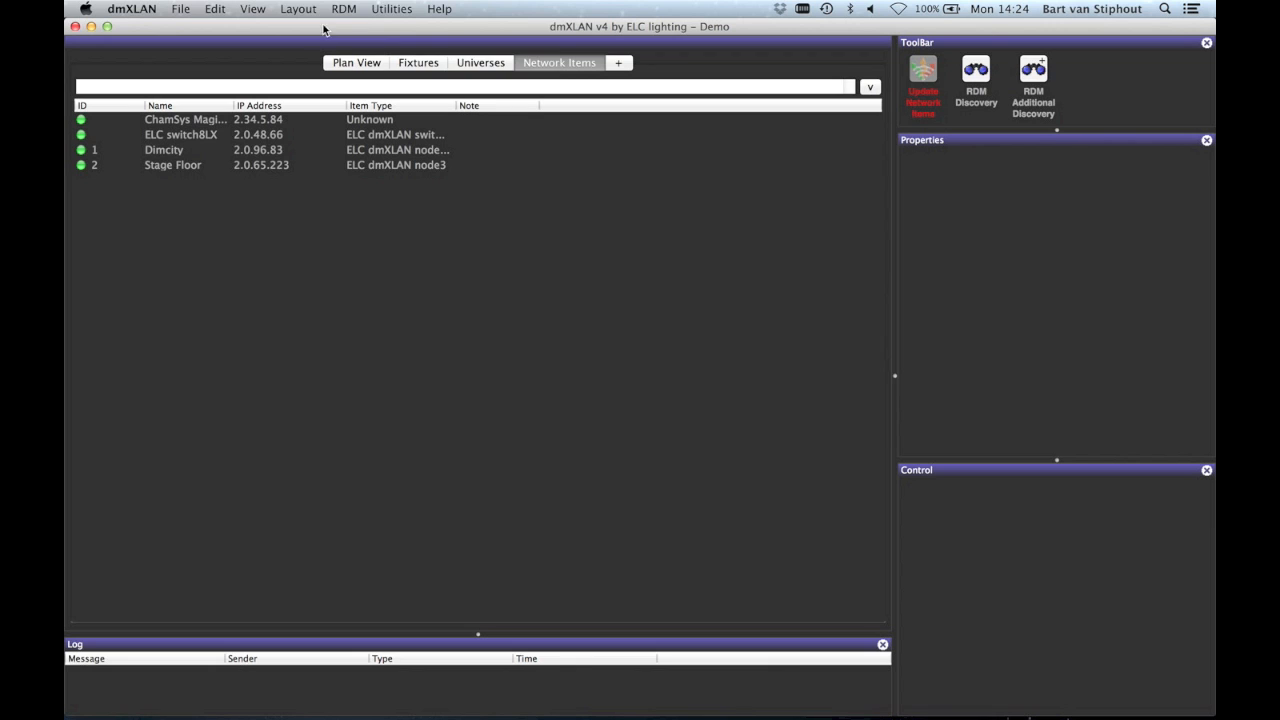
pyautogui.click(392, 8)
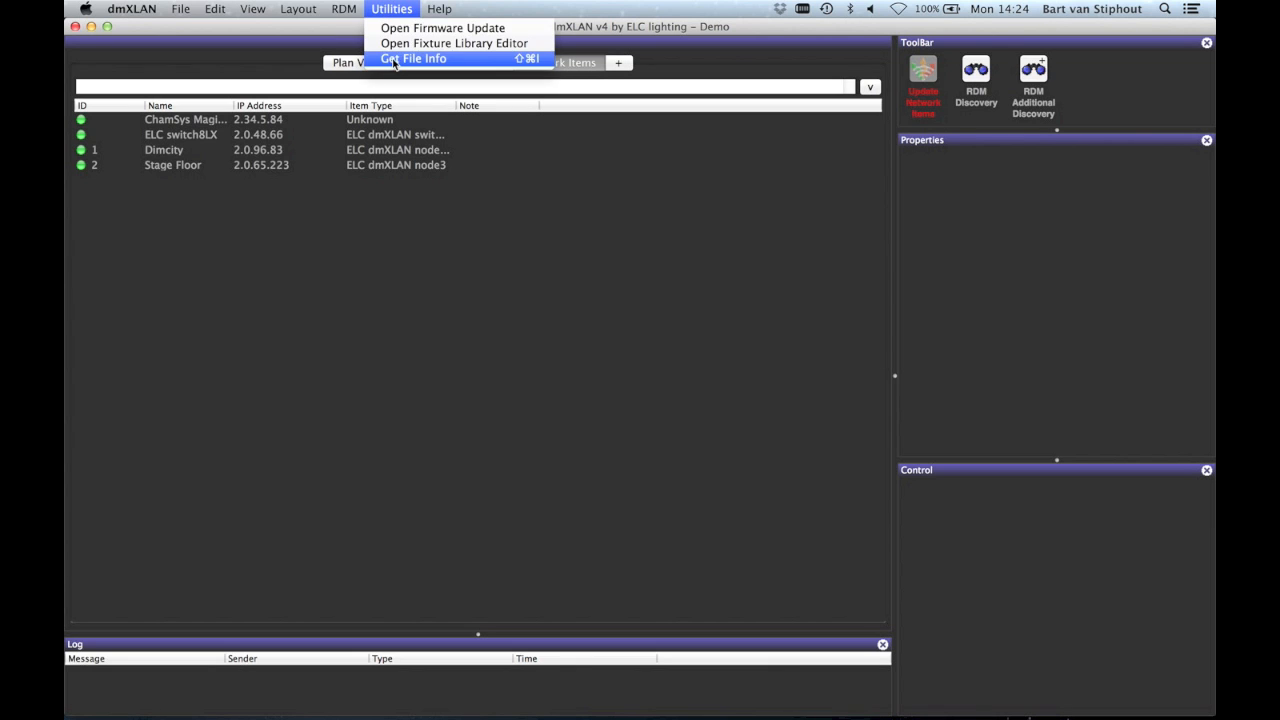
pyautogui.click(412, 58)
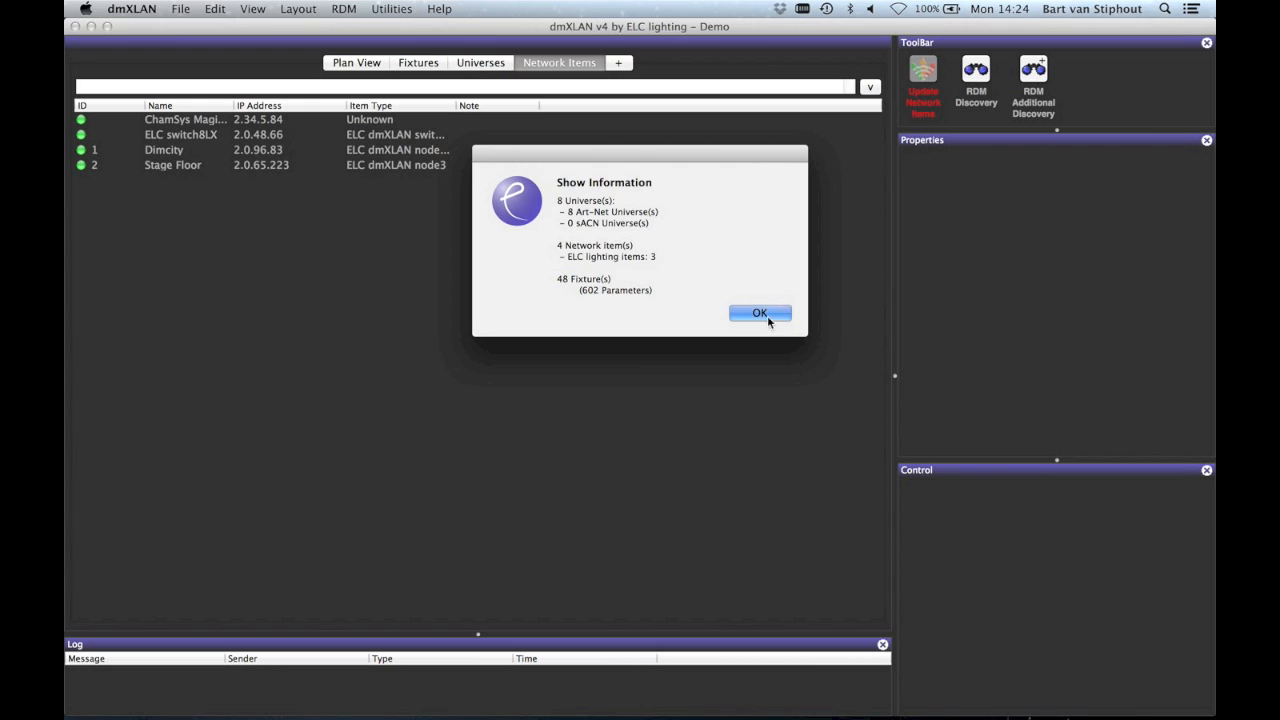
pyautogui.click(760, 312)
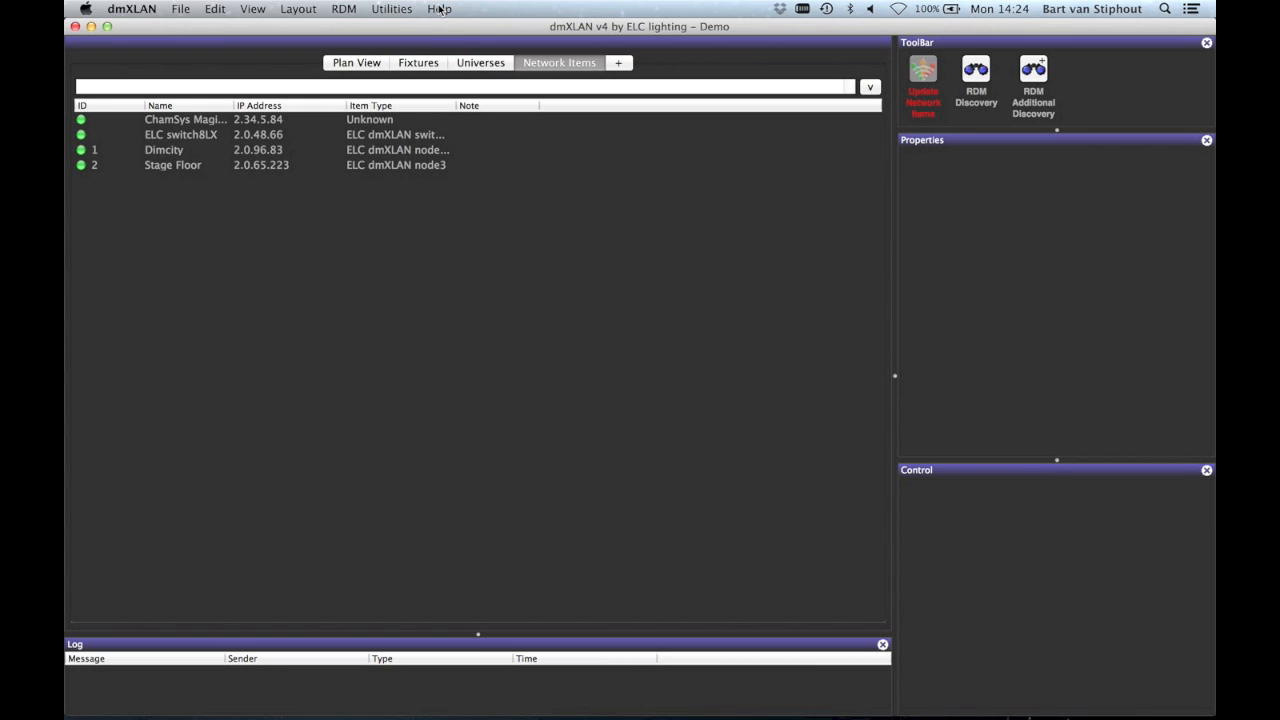